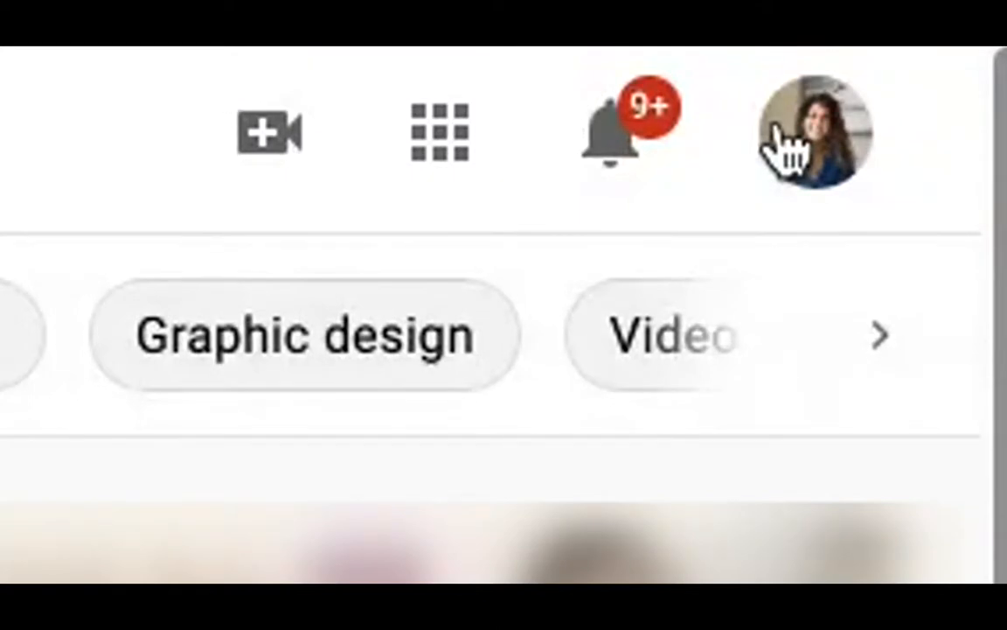
pyautogui.moveTo(814, 137)
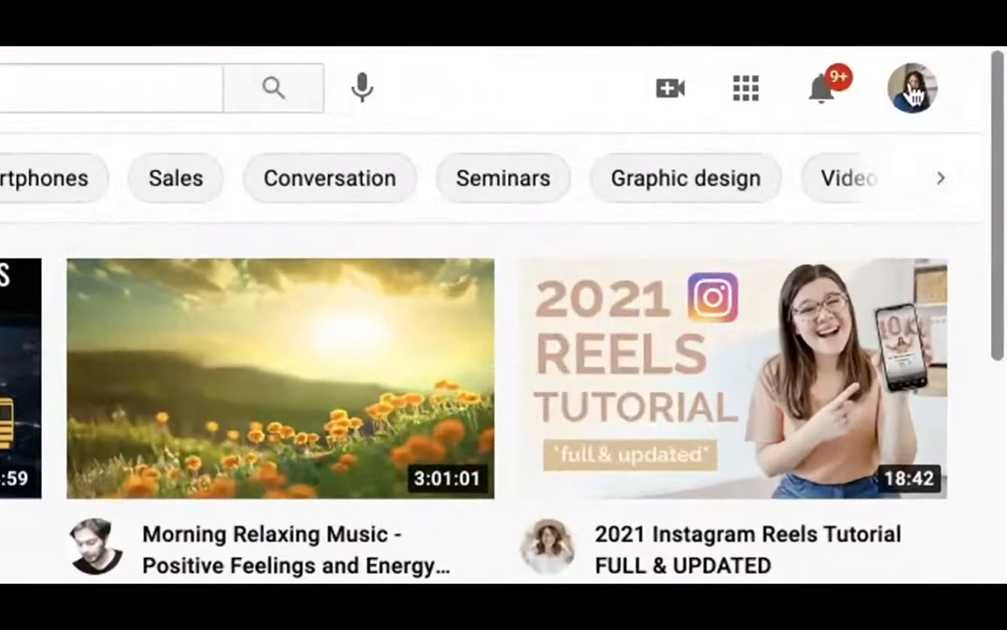
# Go to your own channel page from the account avatar menu
pyautogui.click(911, 87)
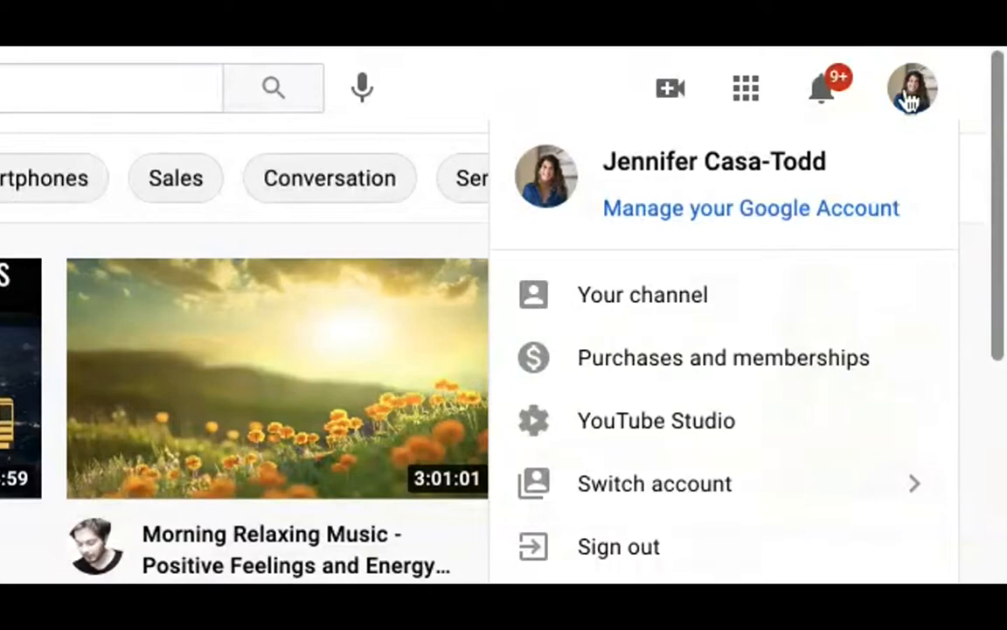
pyautogui.click(643, 294)
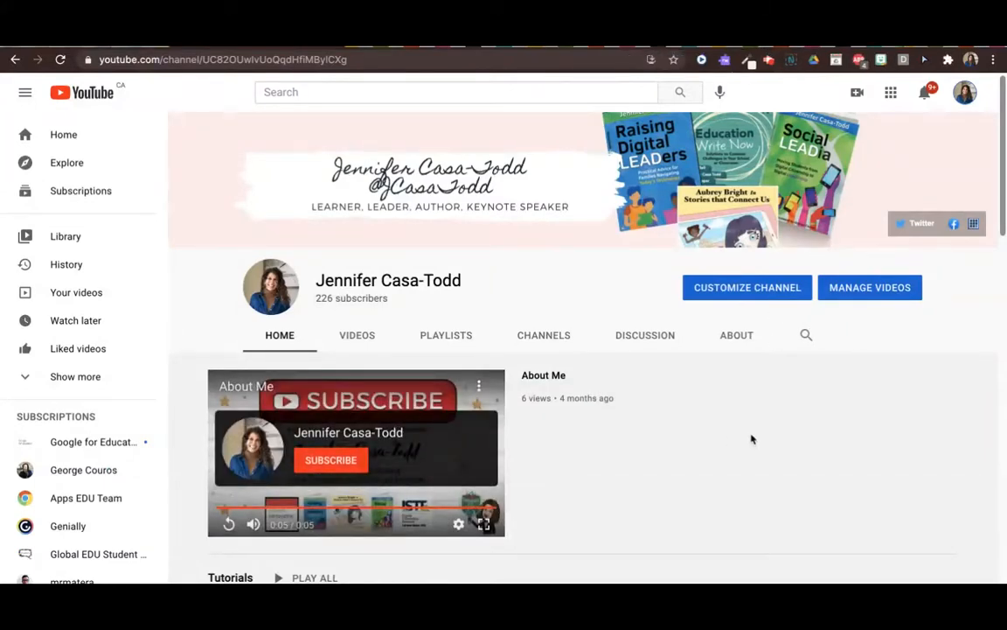
pyautogui.moveTo(575, 154)
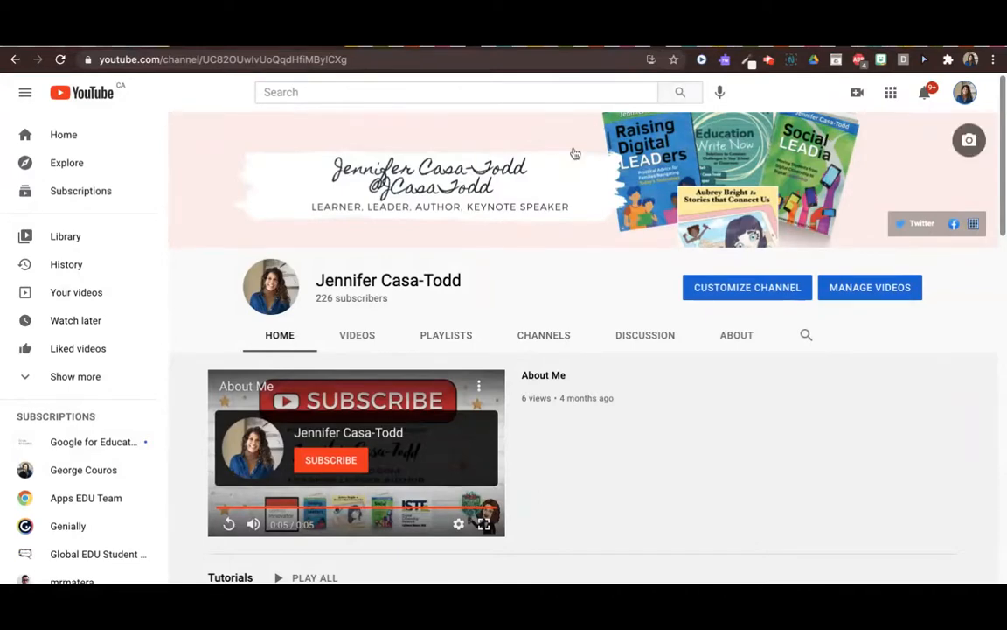
pyautogui.moveTo(668, 122)
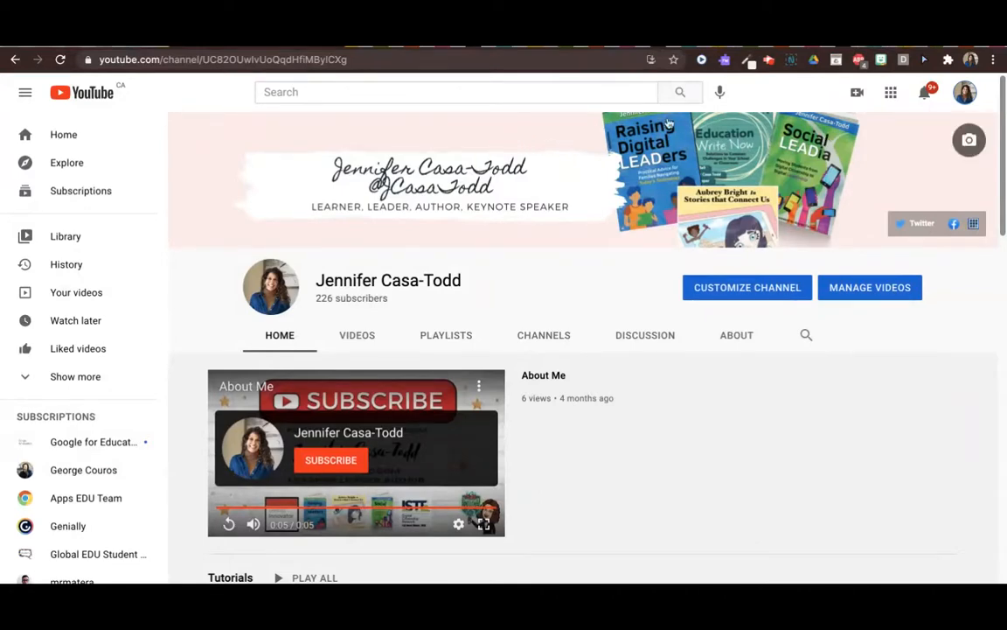
pyautogui.moveTo(741, 168)
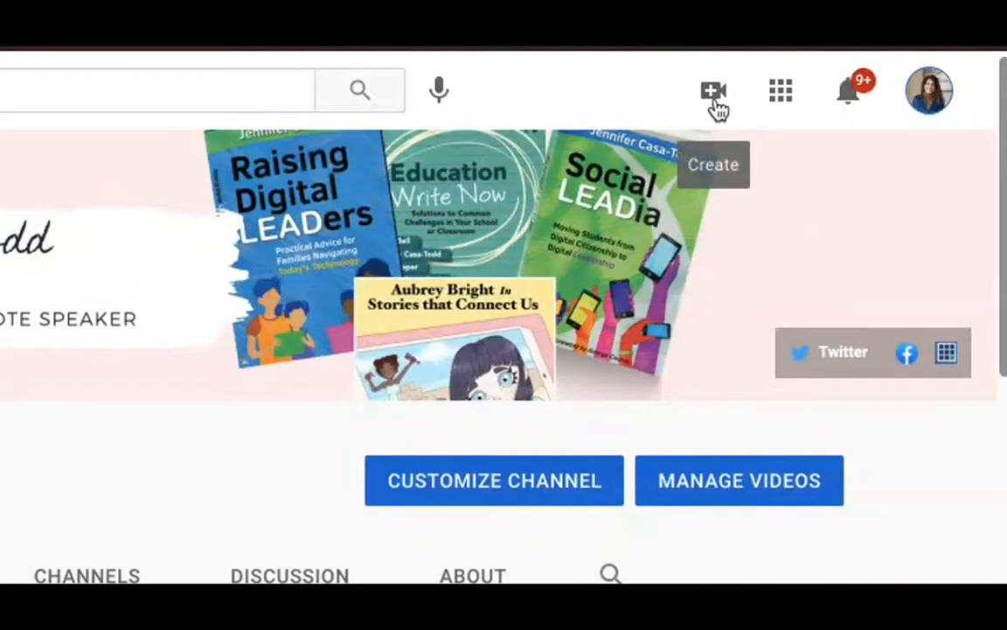
# Start a new video upload from Create and browse for a file
pyautogui.click(714, 91)
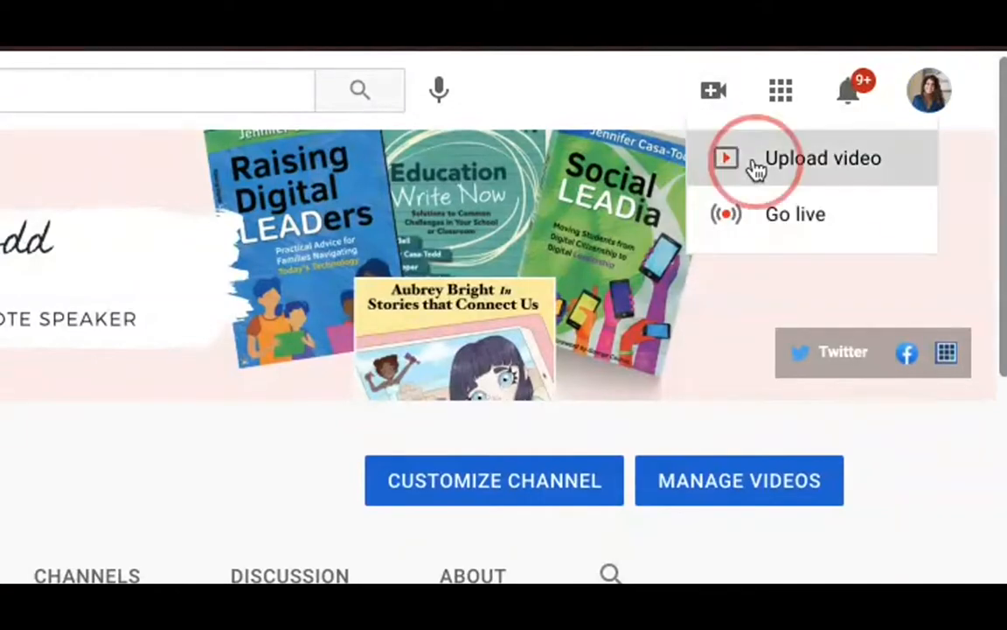
pyautogui.click(822, 157)
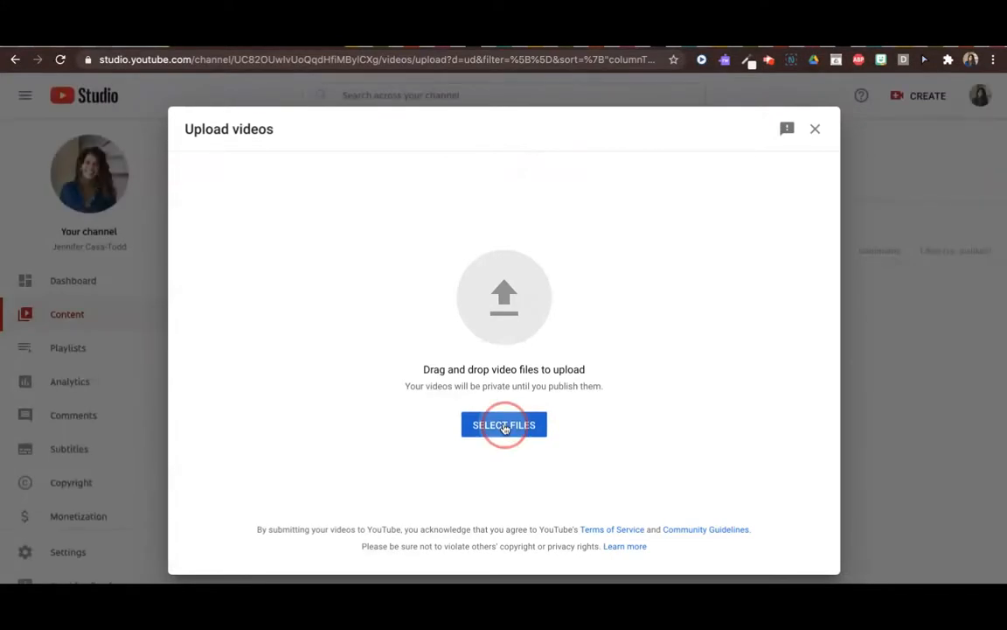
pyautogui.click(503, 425)
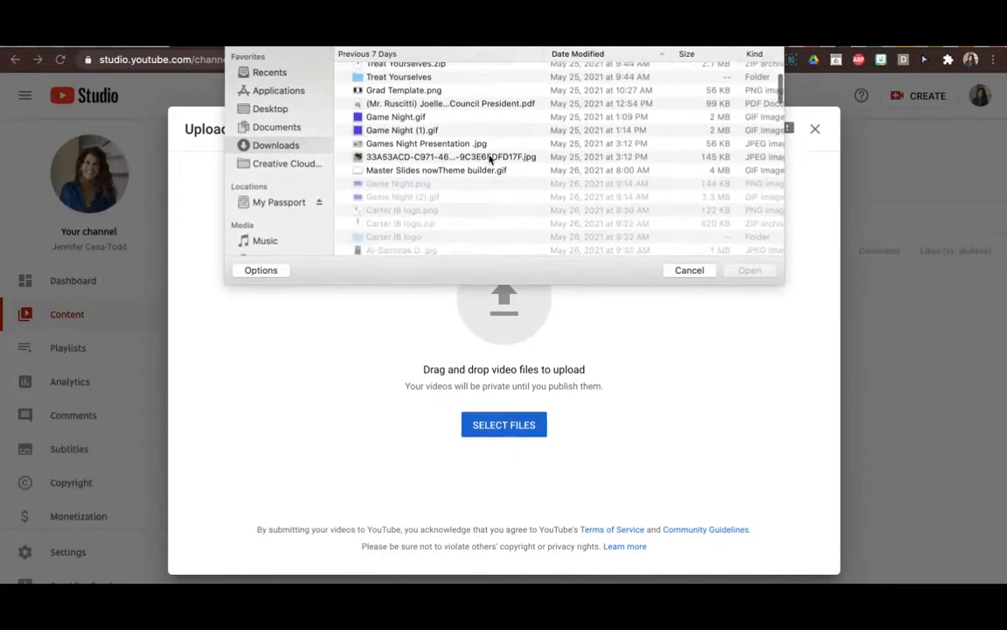
# Choose Carter Pets.MOV from Downloads and upload it
pyautogui.scroll(-3)
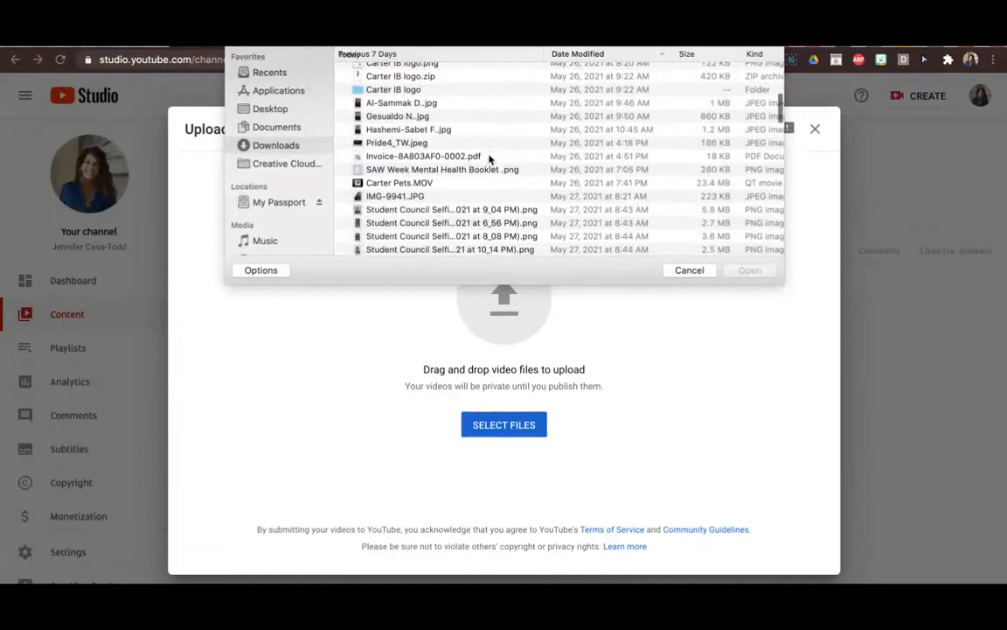
pyautogui.click(399, 175)
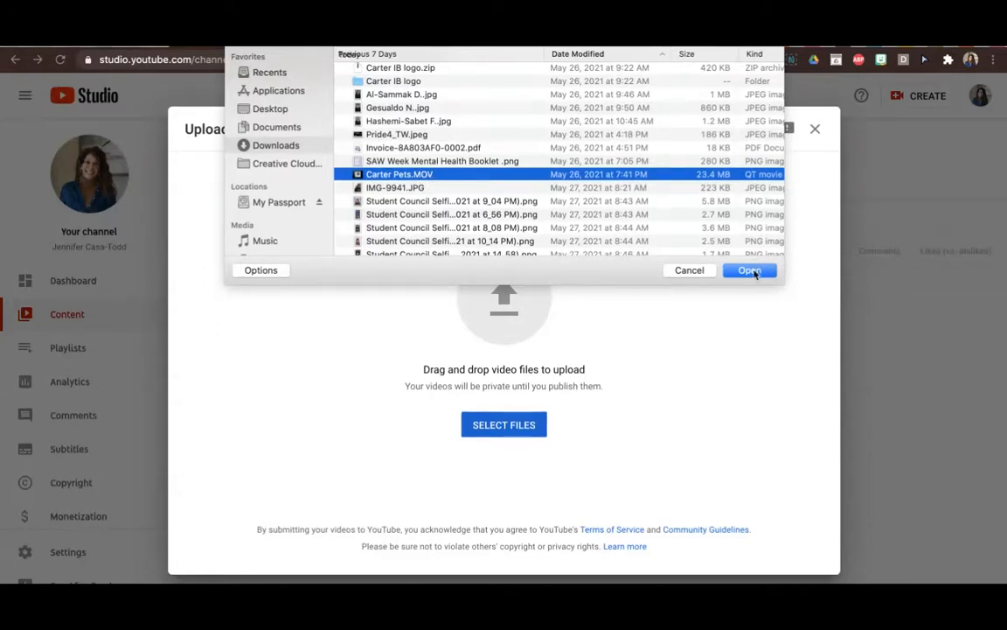
pyautogui.click(749, 269)
pyautogui.write('Graduation')
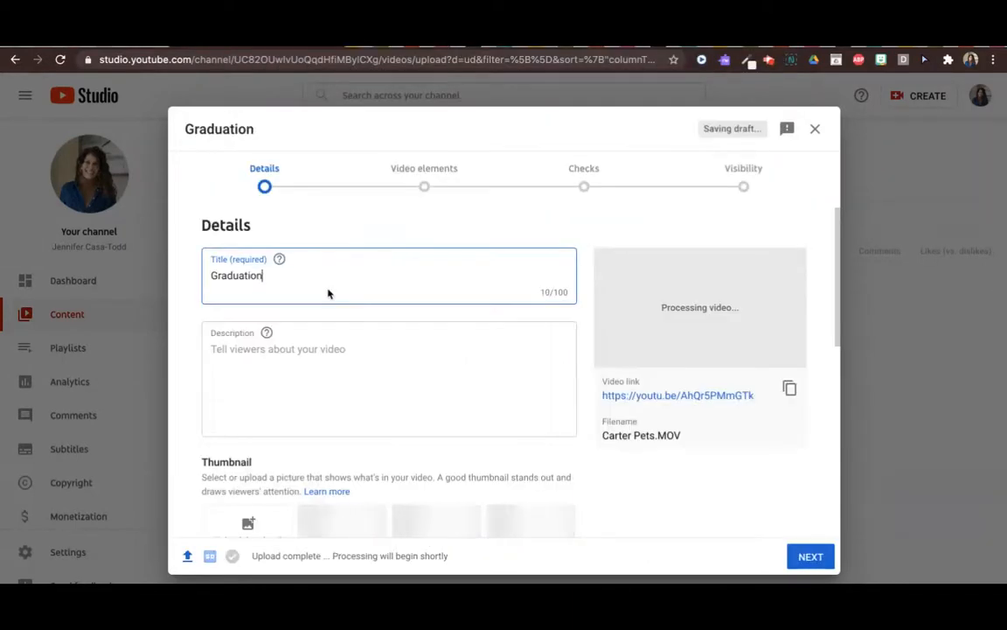
# Title the upload 'Graduation 2021' and enter 'Description' as its description
pyautogui.write('x')
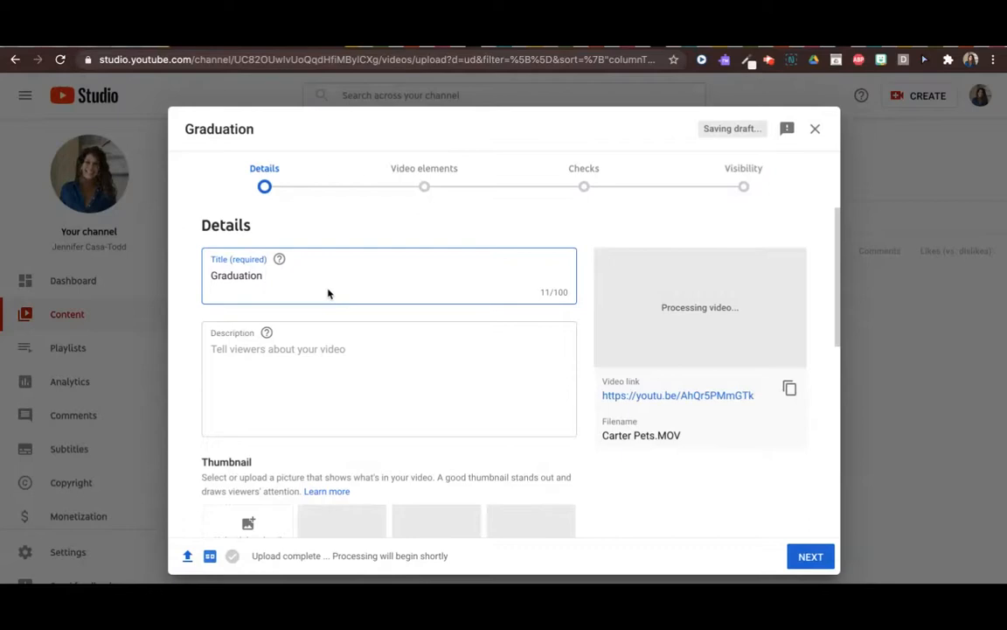
pyautogui.write('2021')
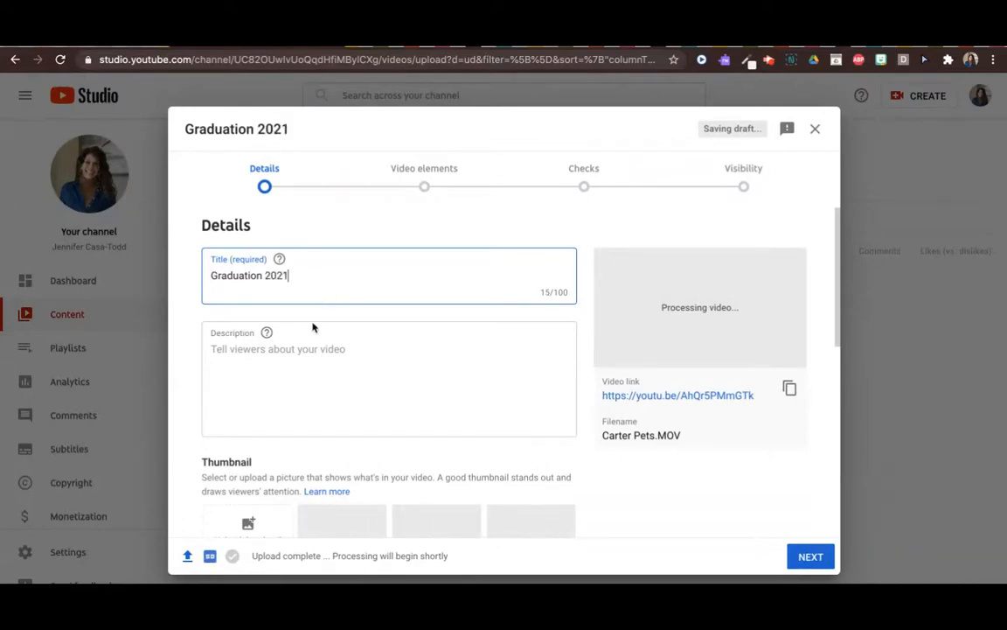
pyautogui.write('De')
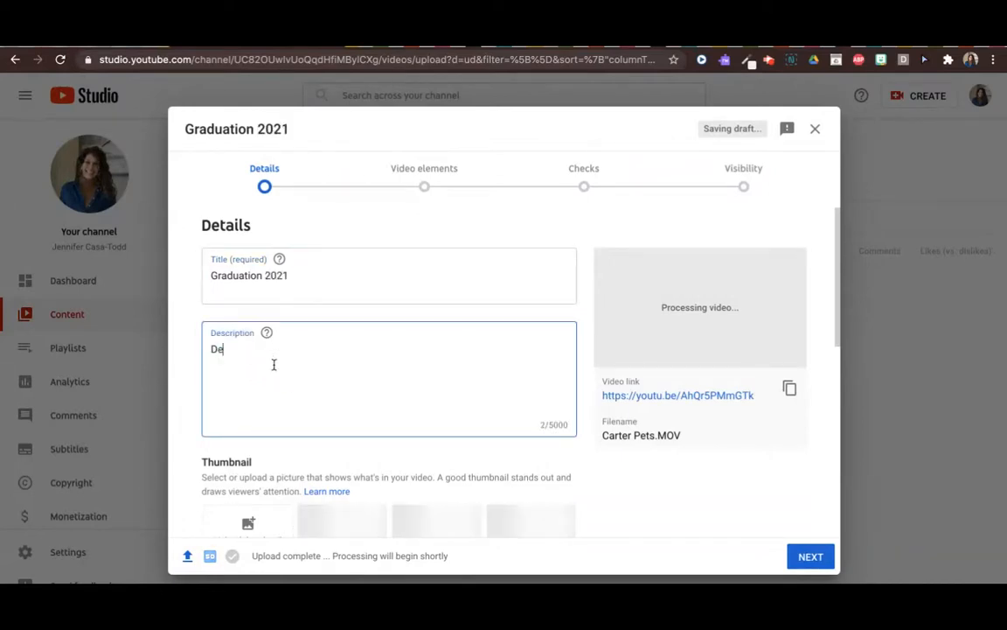
pyautogui.write('scription')
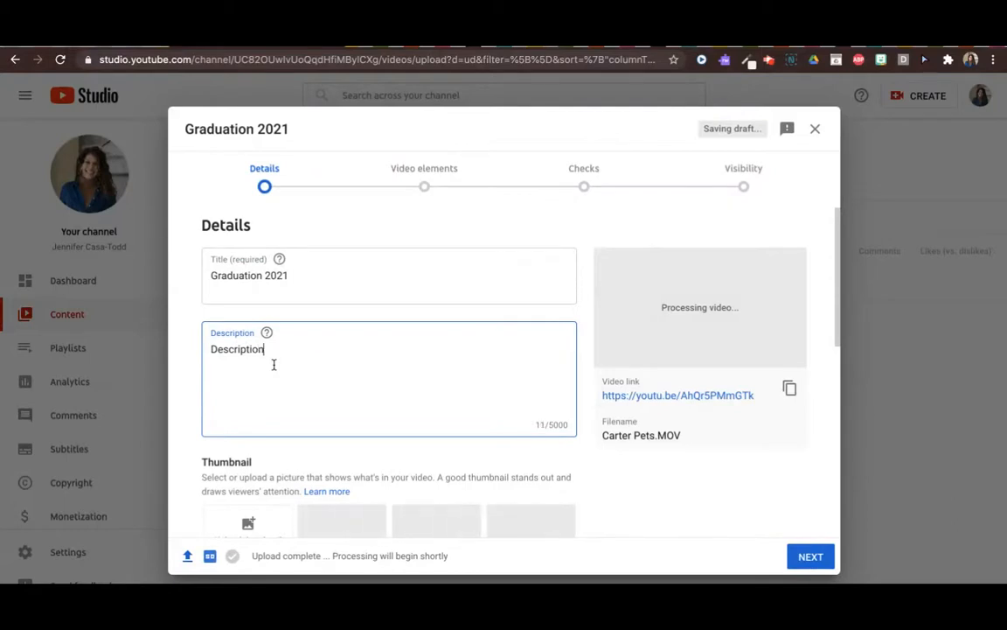
pyautogui.scroll(-3)
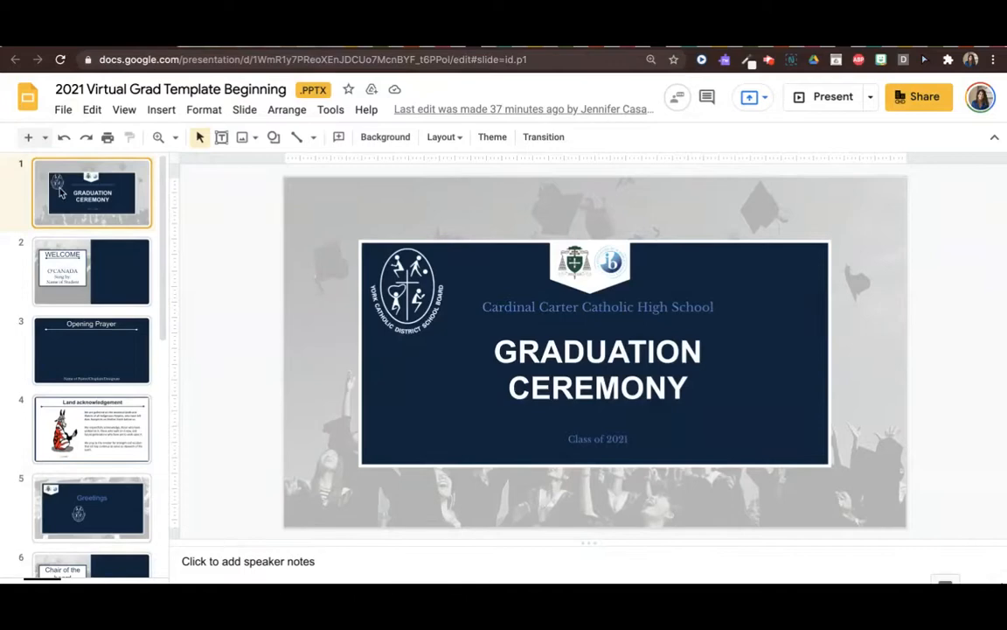
pyautogui.moveTo(63, 108)
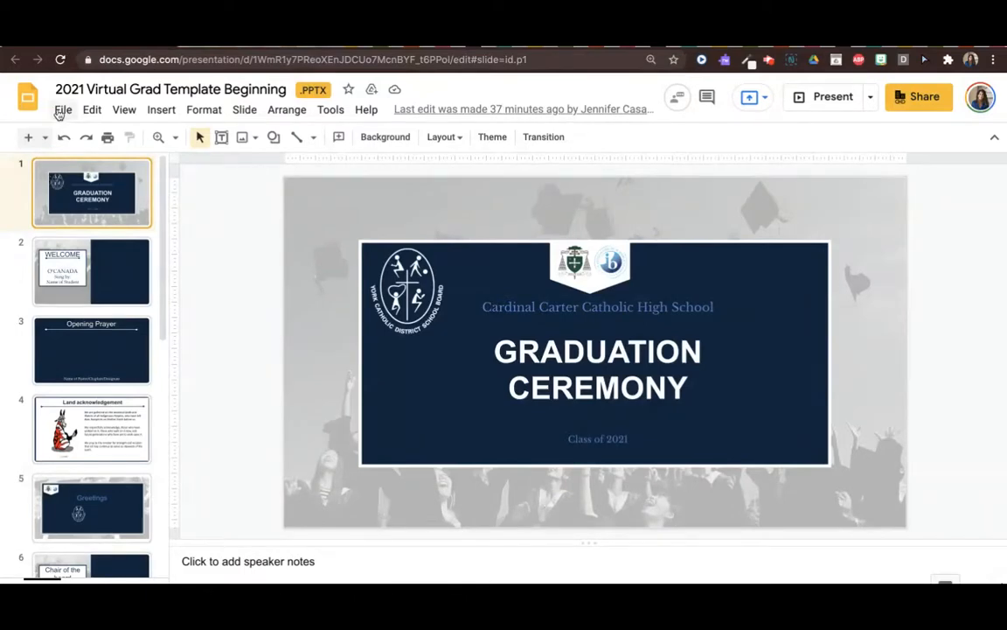
# Download the Graduation Ceremony title slide as a JPEG image via the File menu
pyautogui.click(63, 109)
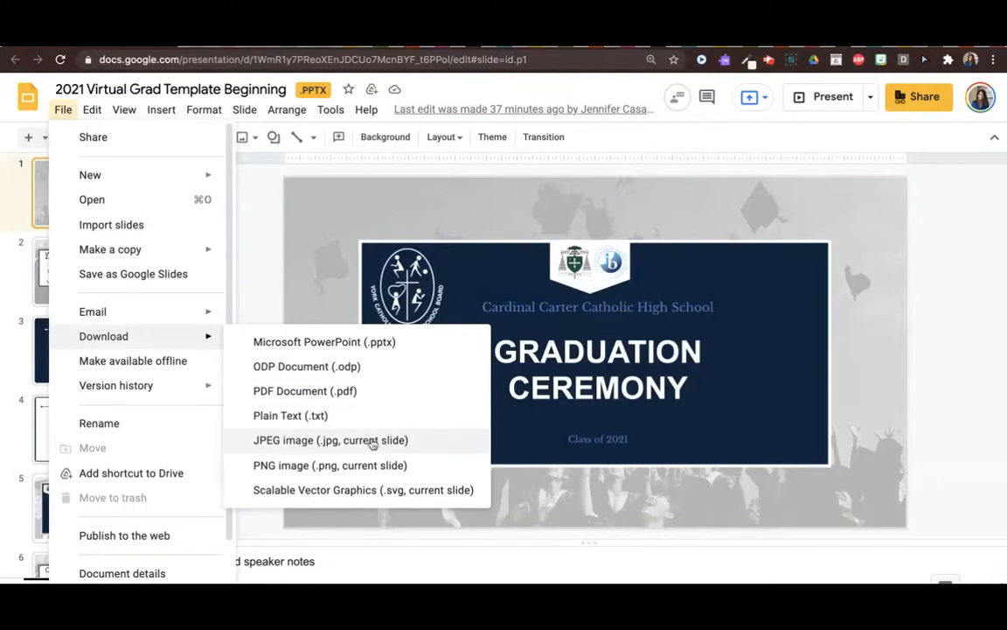
pyautogui.moveTo(325, 280)
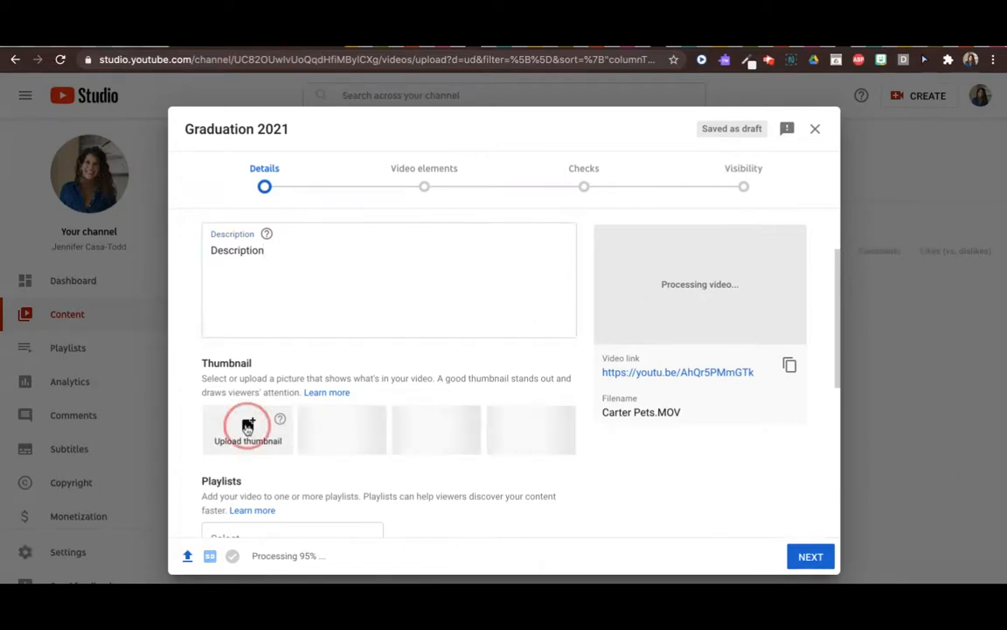
# Upload the downloaded 2021 Virtual Grad template .jpg as the custom thumbnail
pyautogui.click(248, 428)
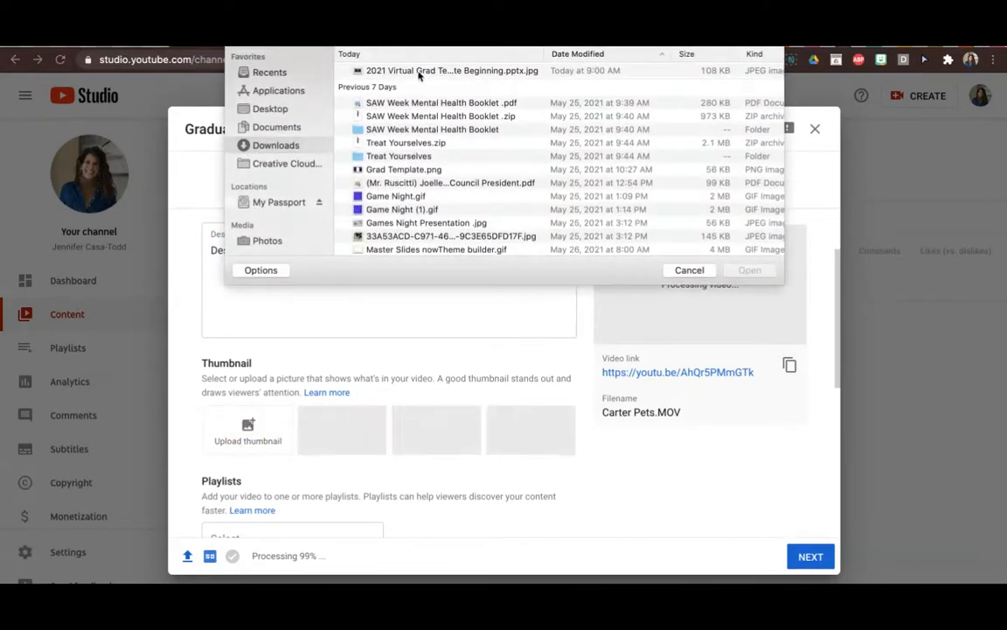
pyautogui.click(452, 70)
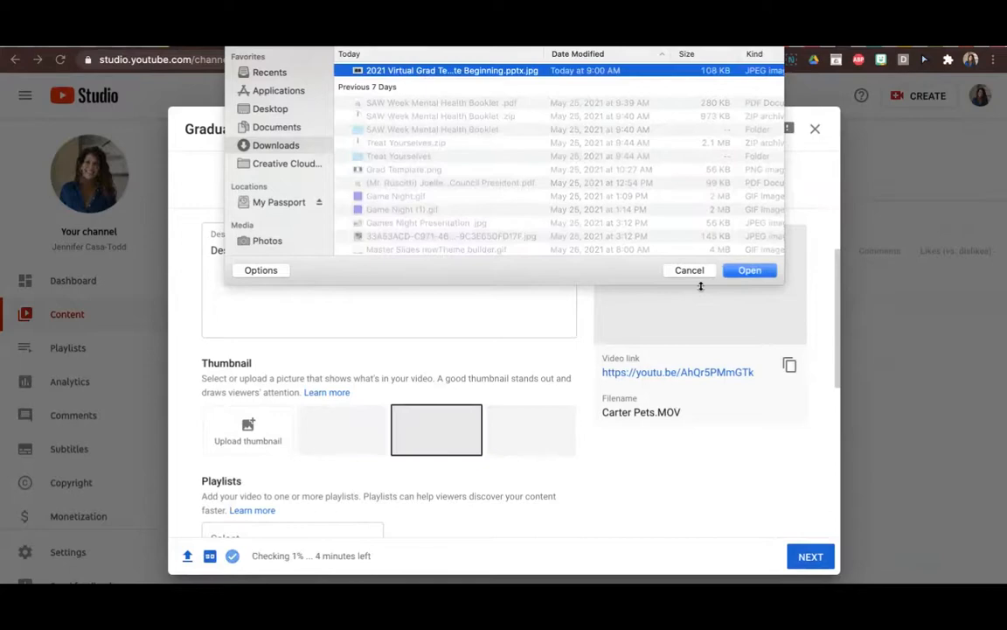
pyautogui.click(749, 270)
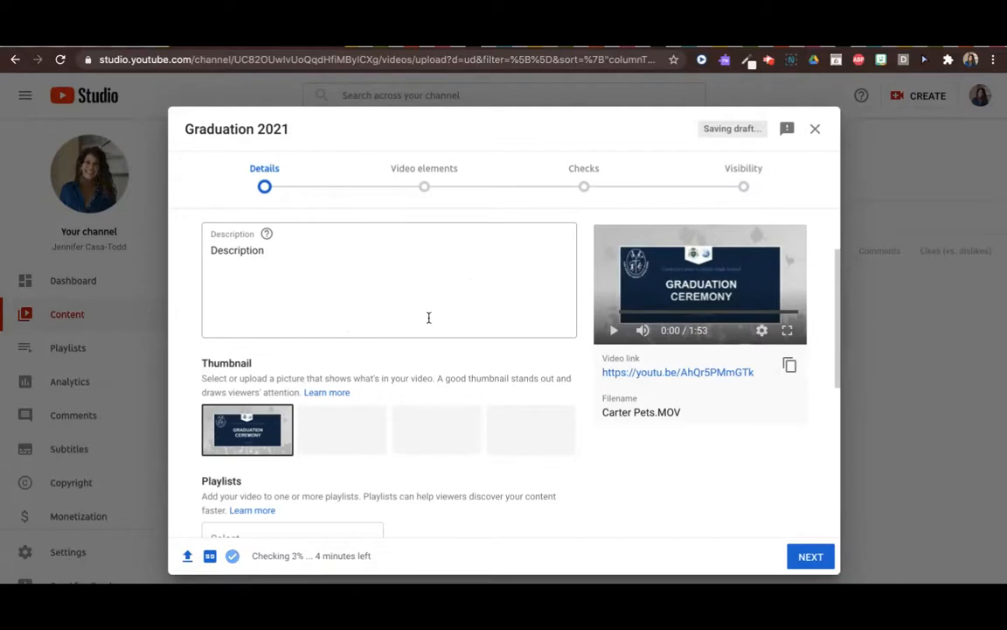
# Mark the audience as 'Yes, it's made for kids'
pyautogui.scroll(-3)
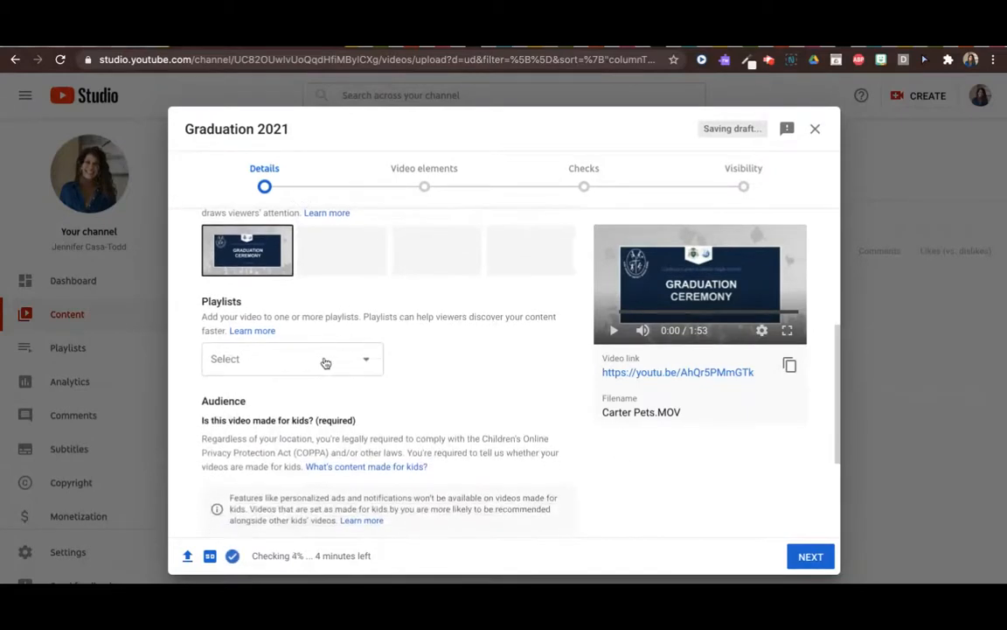
pyautogui.scroll(-3)
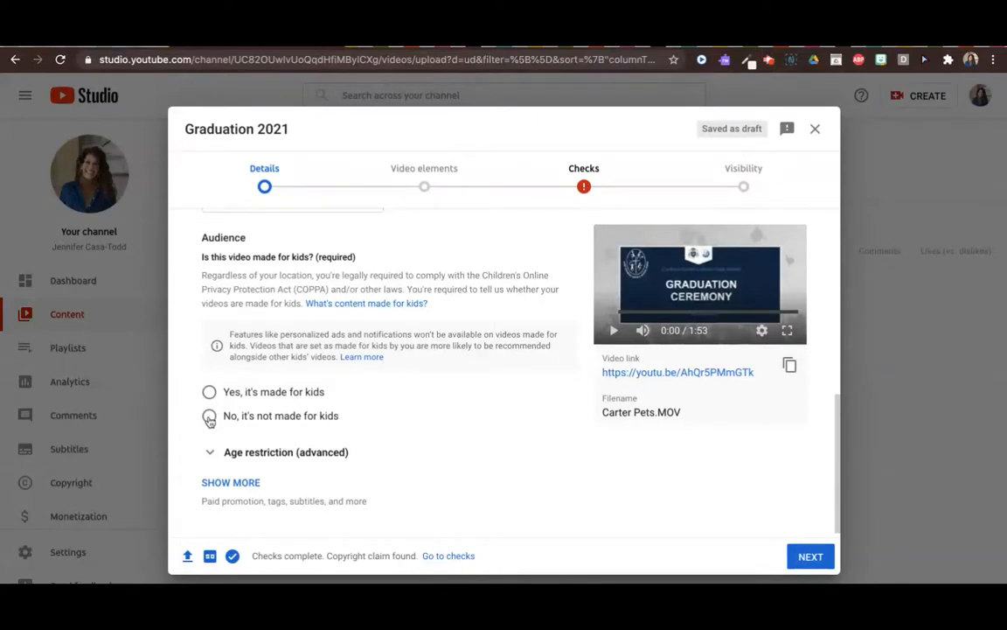
pyautogui.moveTo(213, 402)
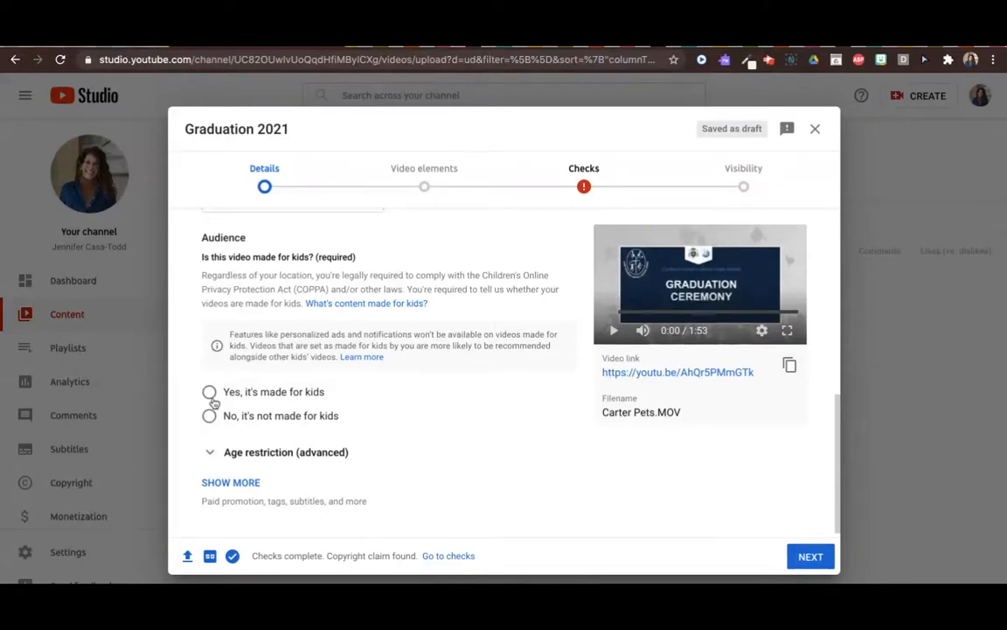
pyautogui.click(210, 392)
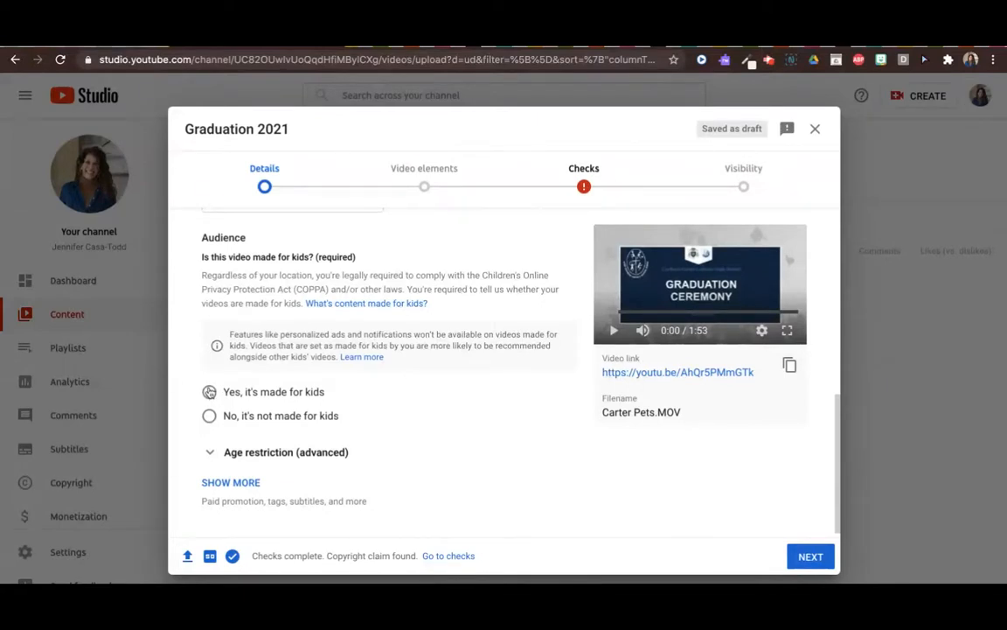
pyautogui.click(210, 392)
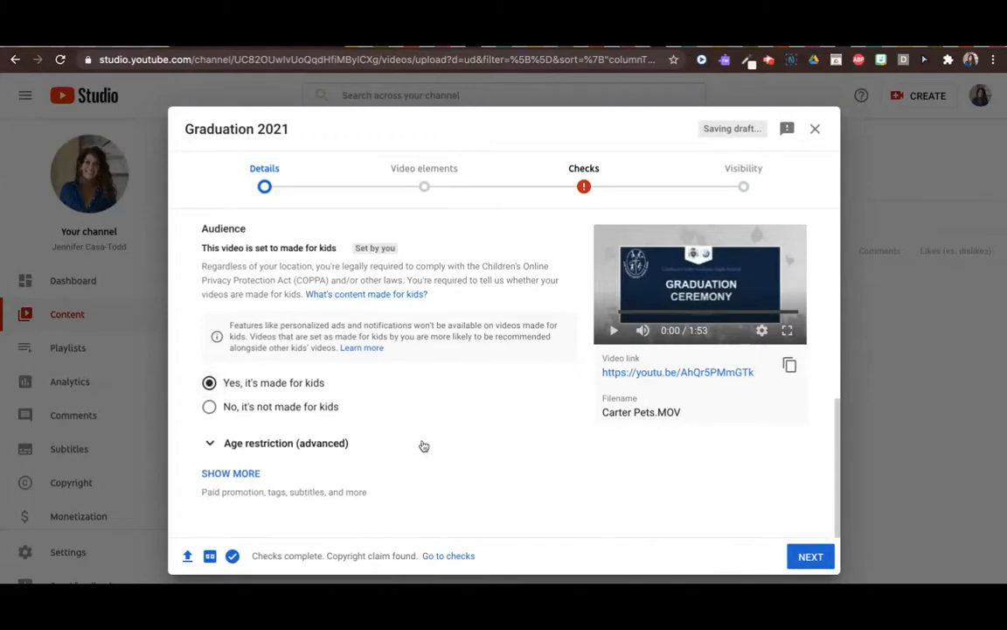
# Continue to the Checks step where a copyright claim is found
pyautogui.click(810, 556)
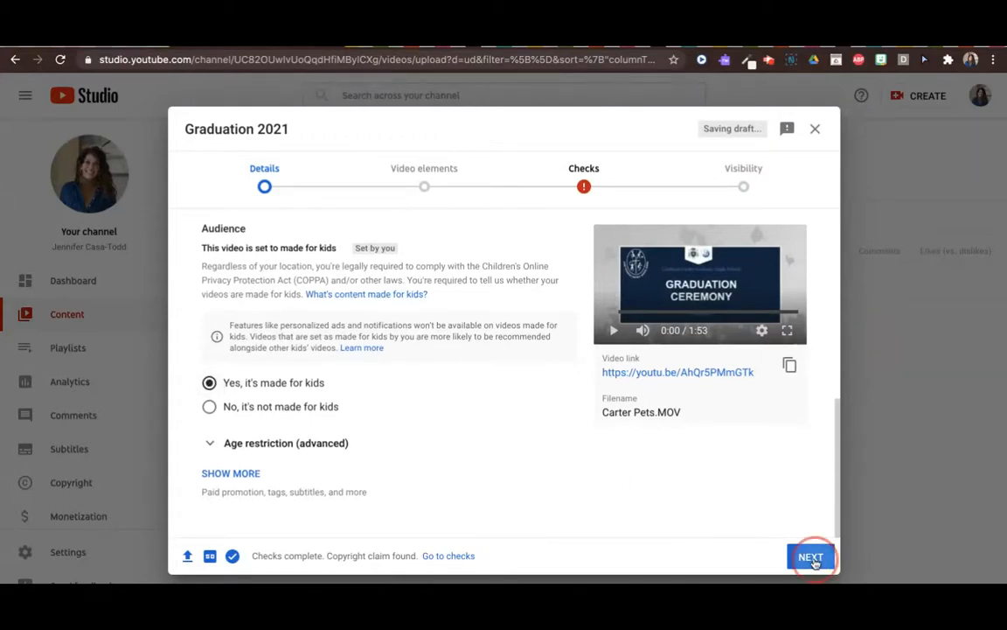
pyautogui.click(812, 556)
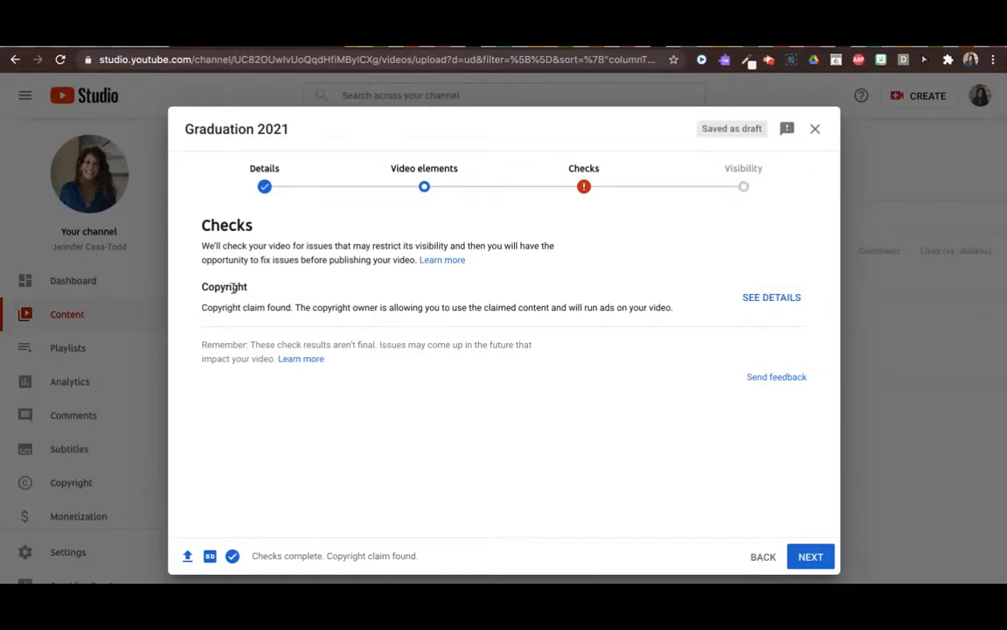
pyautogui.moveTo(322, 308)
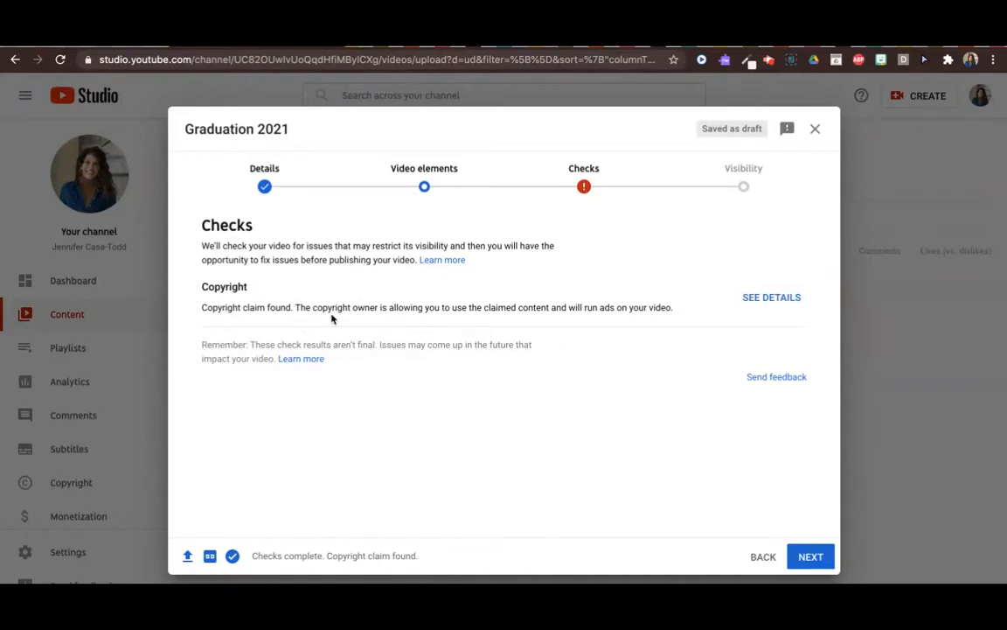
pyautogui.moveTo(451, 318)
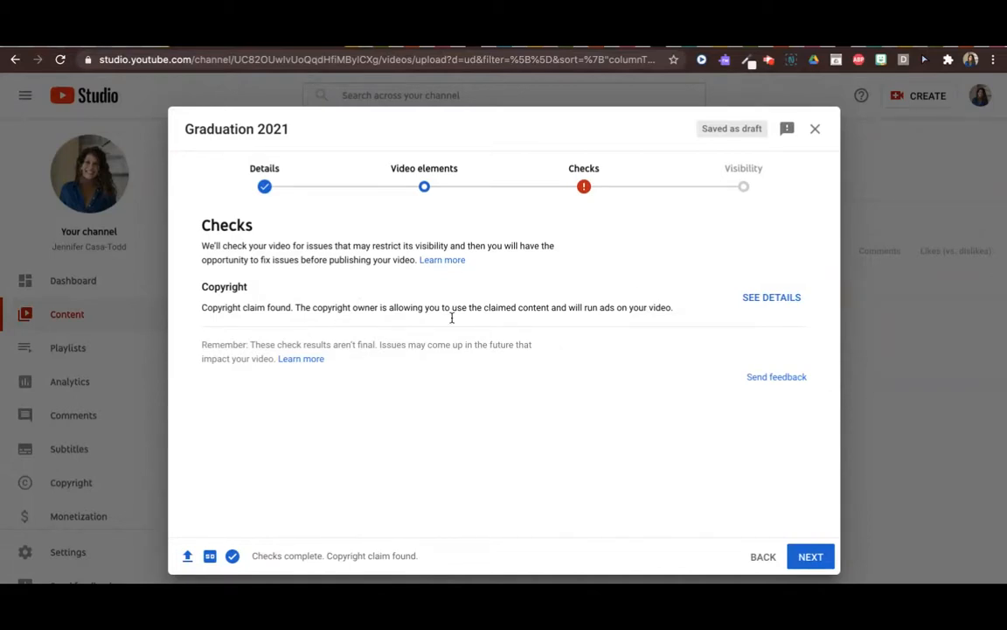
pyautogui.moveTo(724, 257)
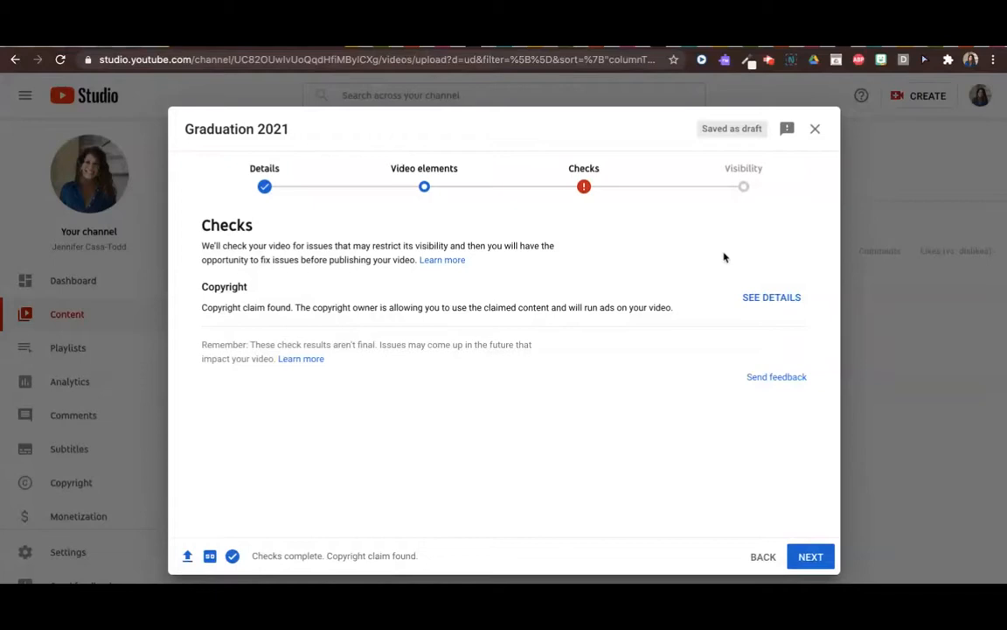
pyautogui.moveTo(703, 313)
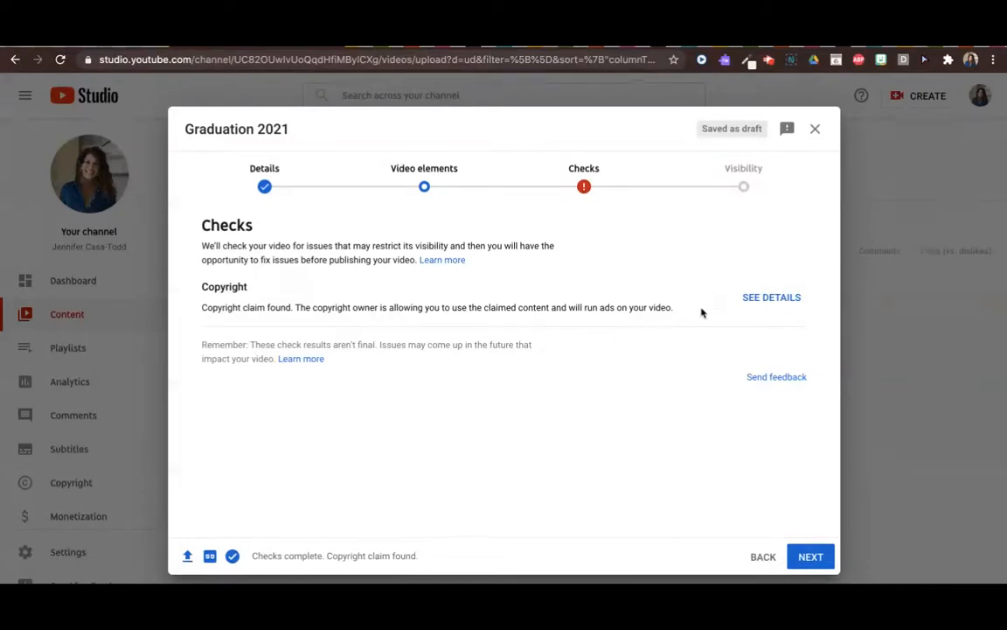
pyautogui.moveTo(719, 301)
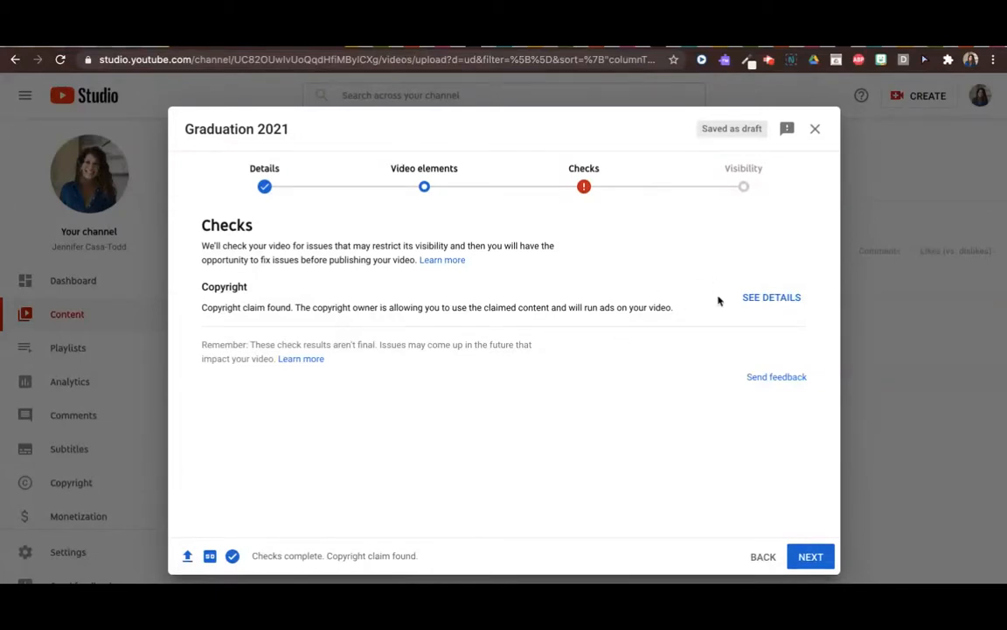
pyautogui.moveTo(661, 358)
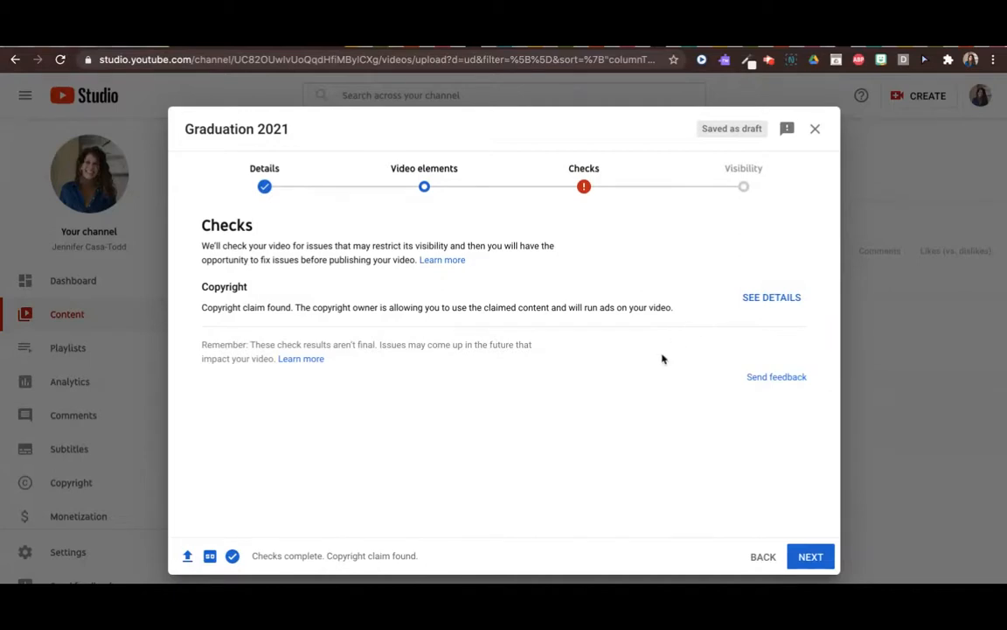
pyautogui.moveTo(633, 384)
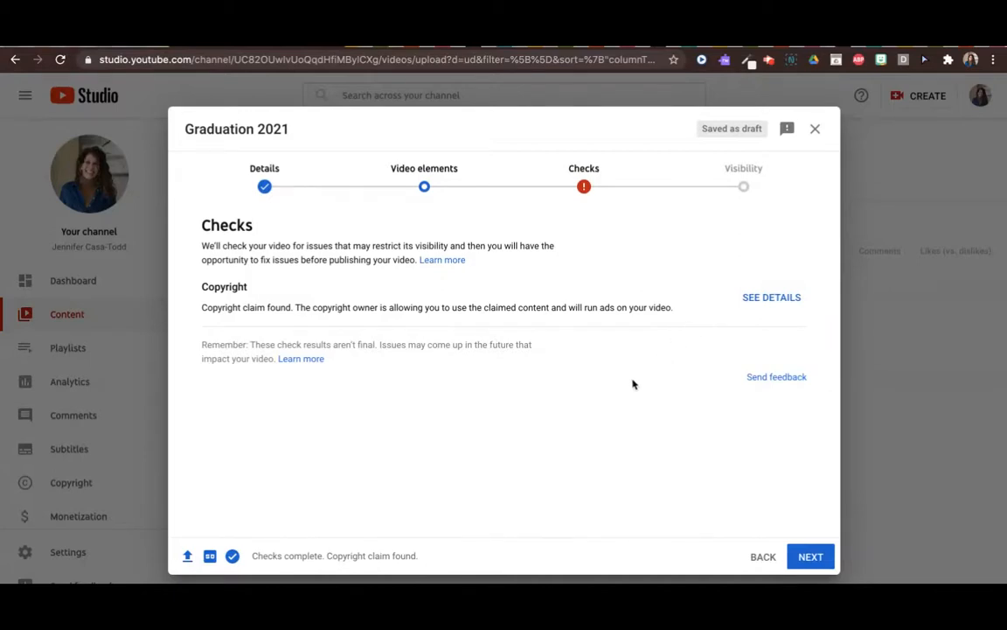
pyautogui.moveTo(556, 432)
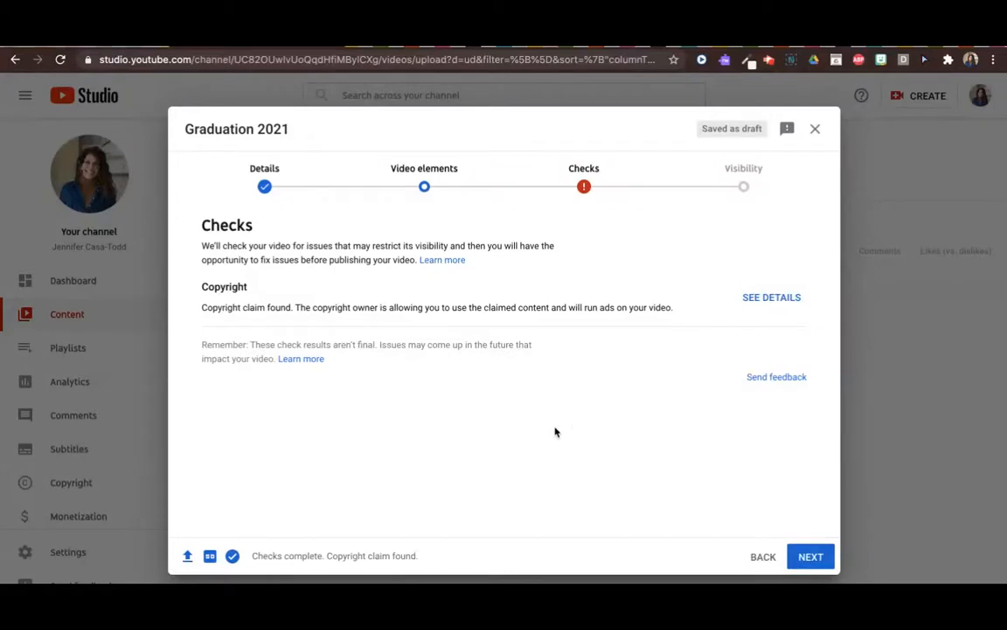
pyautogui.moveTo(712, 438)
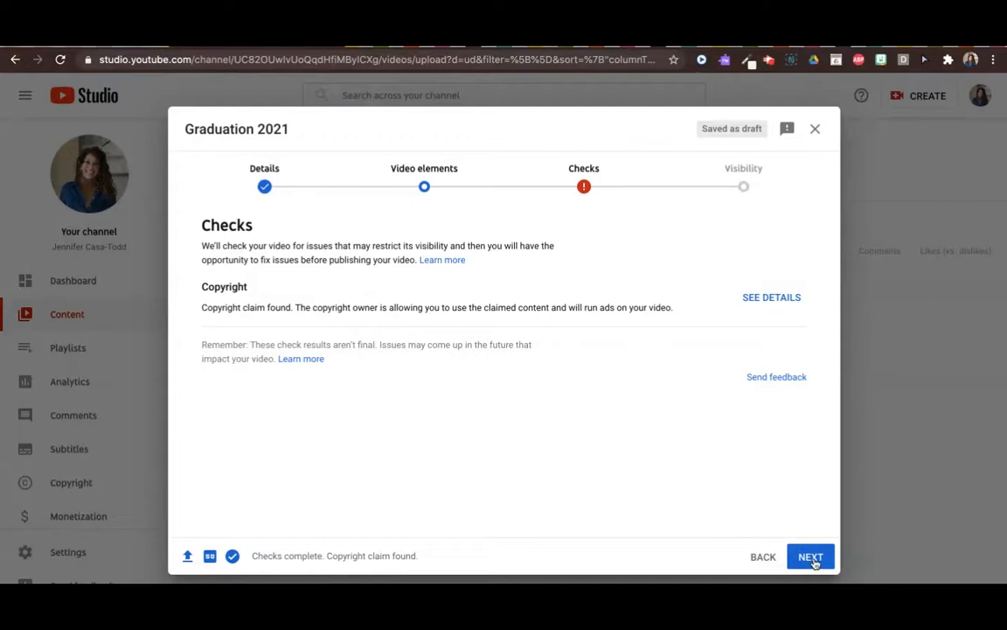
# Move past the copyright claim result to the Visibility step
pyautogui.click(810, 556)
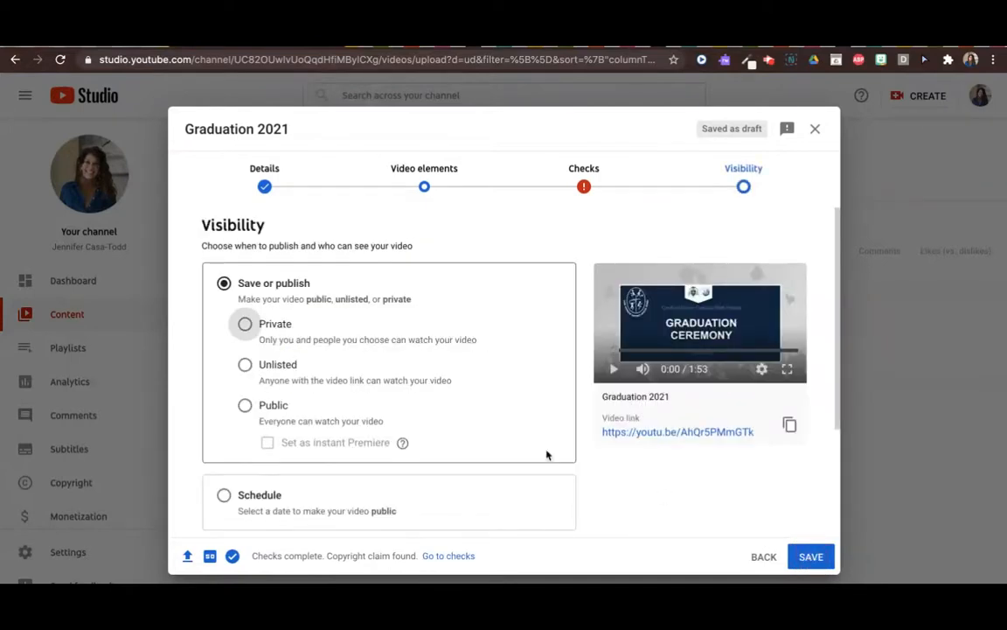
# Choose Schedule visibility and set the release as a Premiere
pyautogui.scroll(-3)
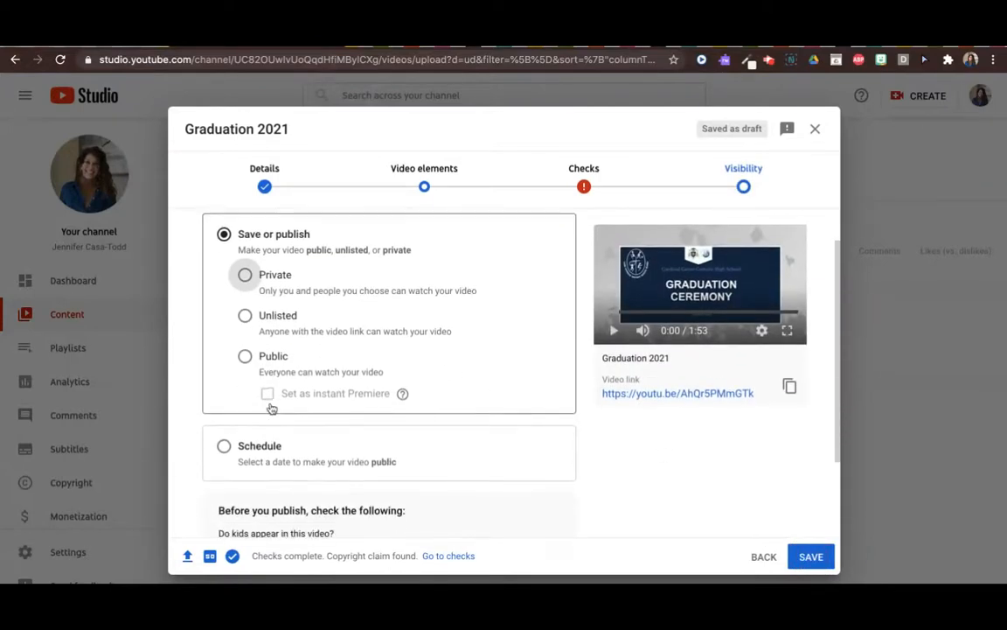
pyautogui.click(223, 446)
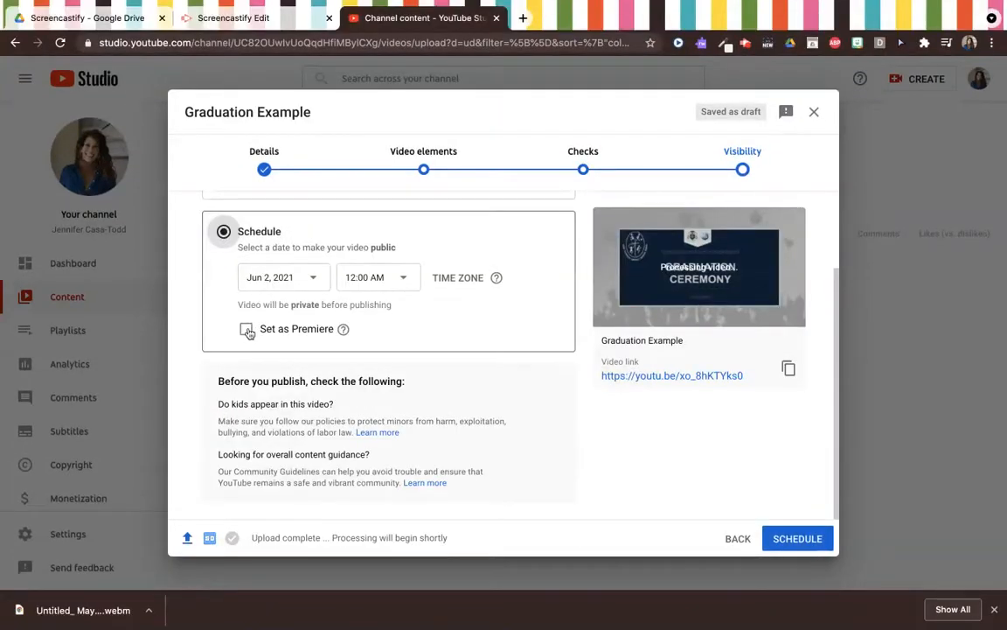
pyautogui.click(247, 329)
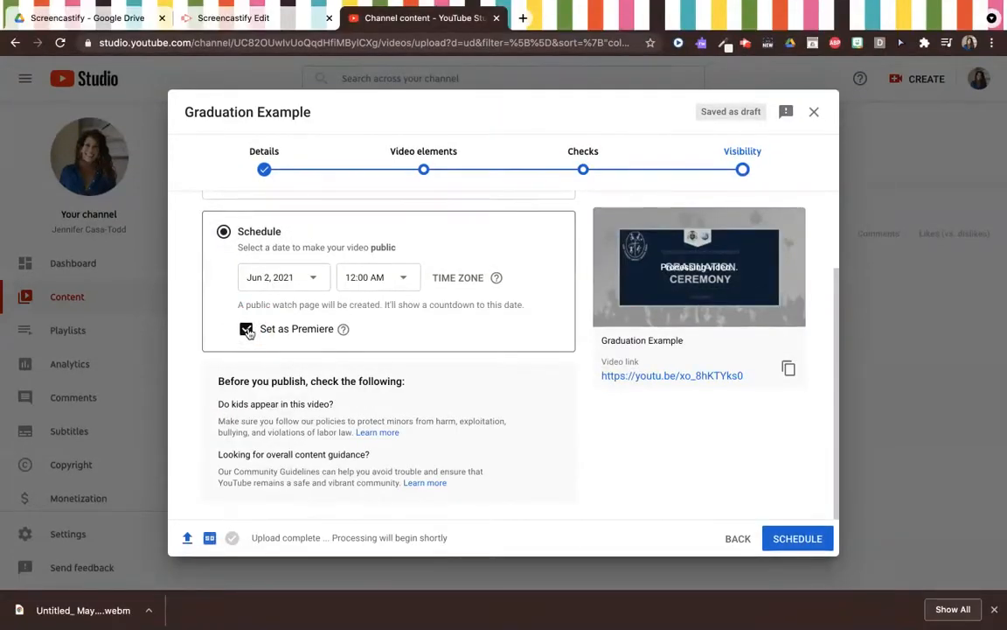
pyautogui.click(245, 329)
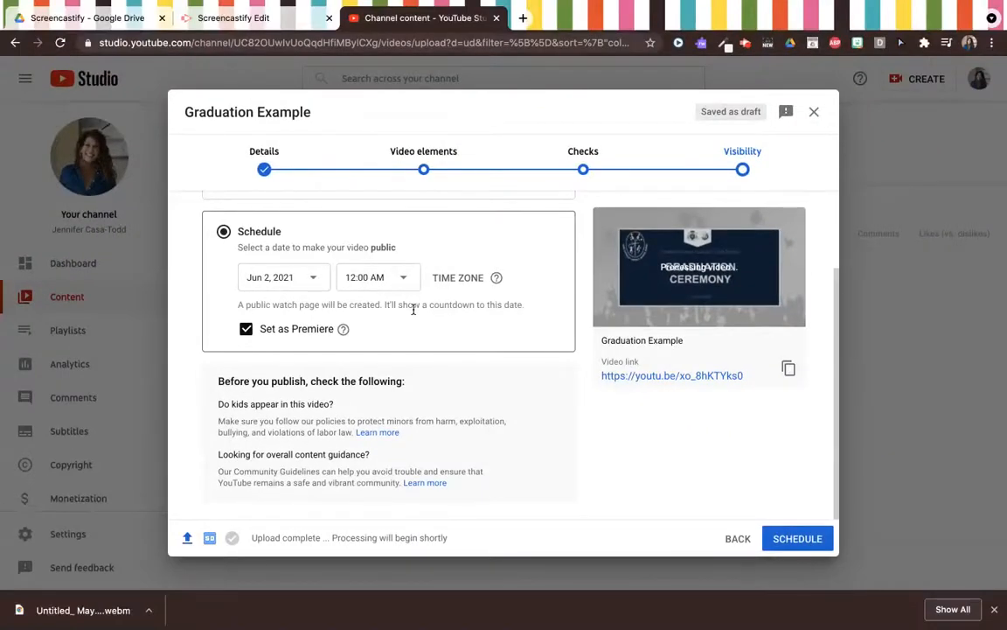
pyautogui.moveTo(284, 277)
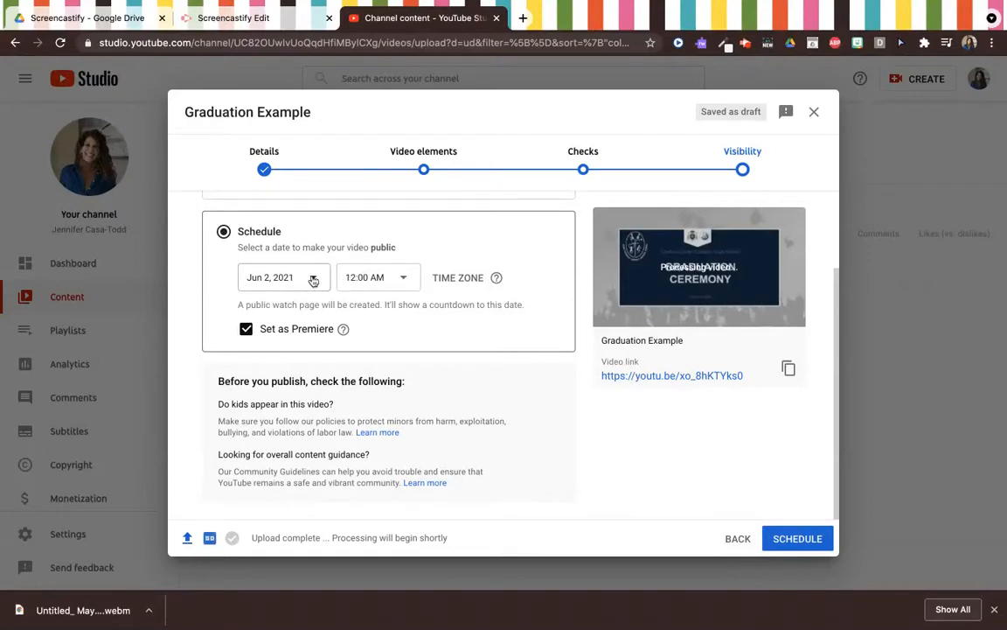
# Set the premiere for Jun 1, 2021 at 9:30 AM and confirm the schedule
pyautogui.click(376, 276)
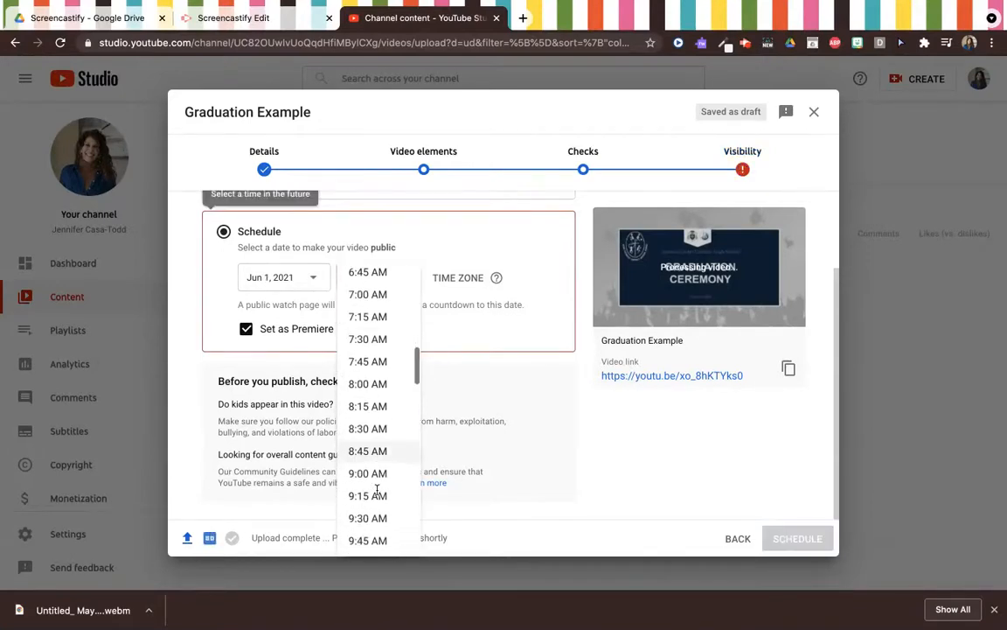
pyautogui.click(368, 517)
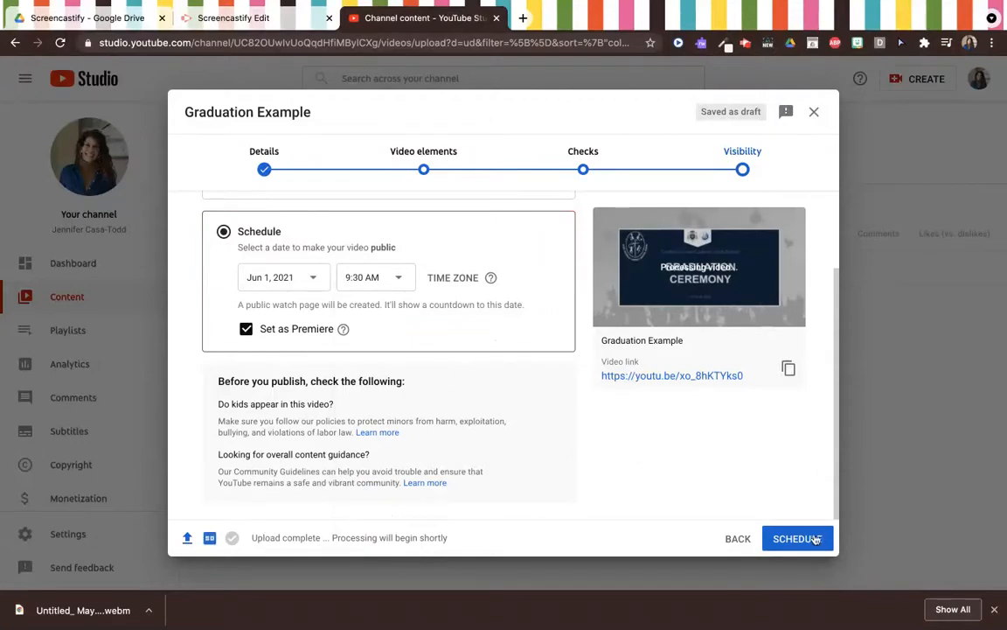
pyautogui.click(798, 538)
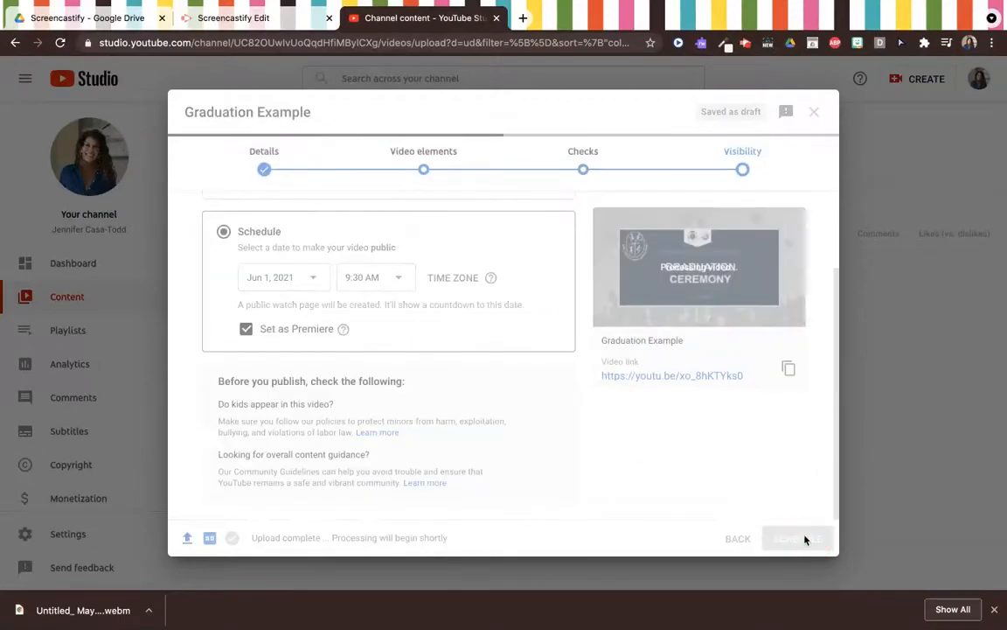
pyautogui.click(794, 539)
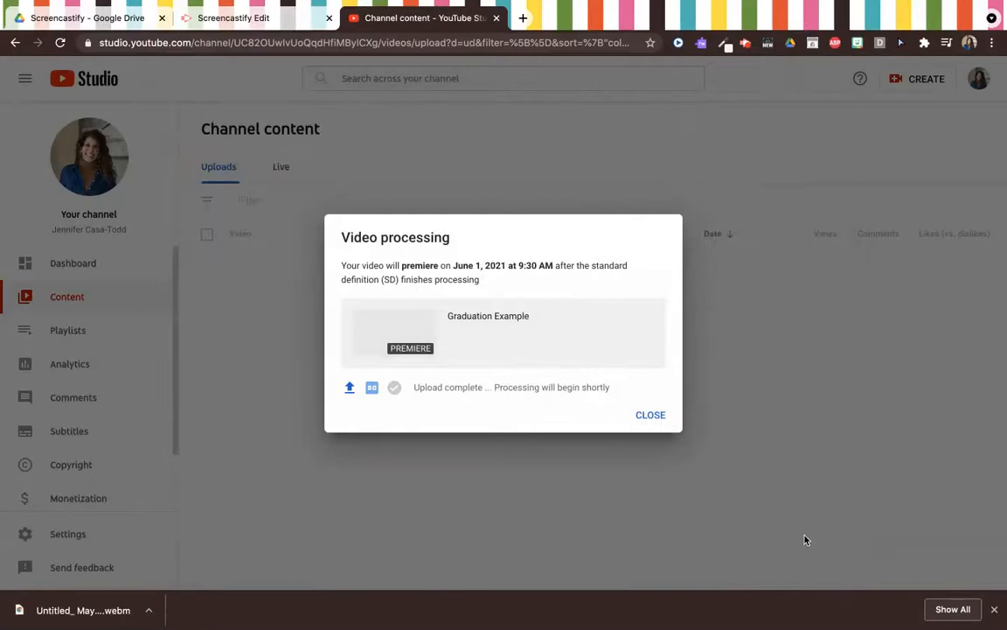
pyautogui.moveTo(504, 249)
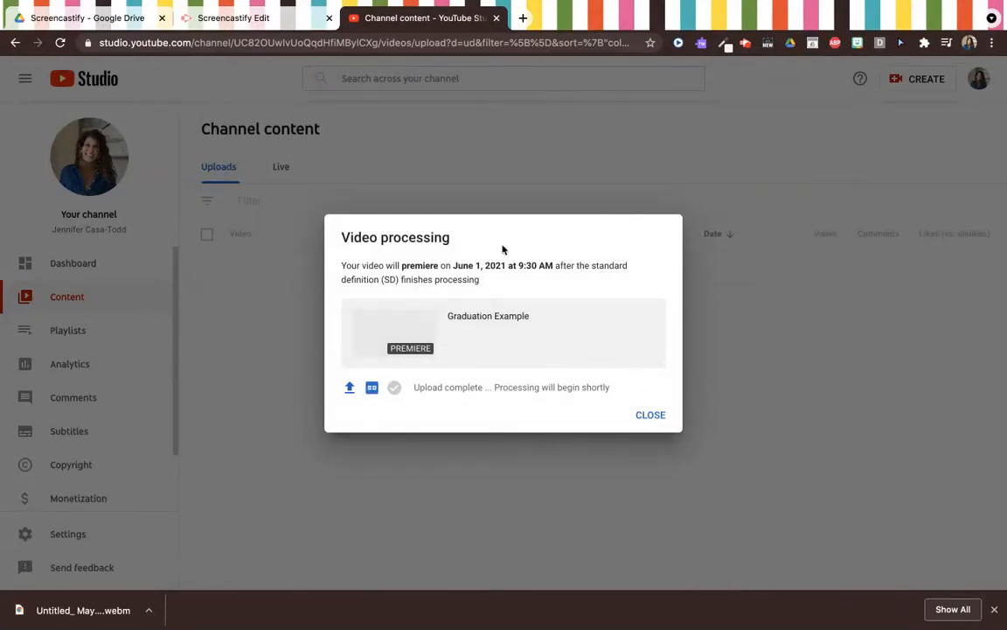
pyautogui.moveTo(645, 399)
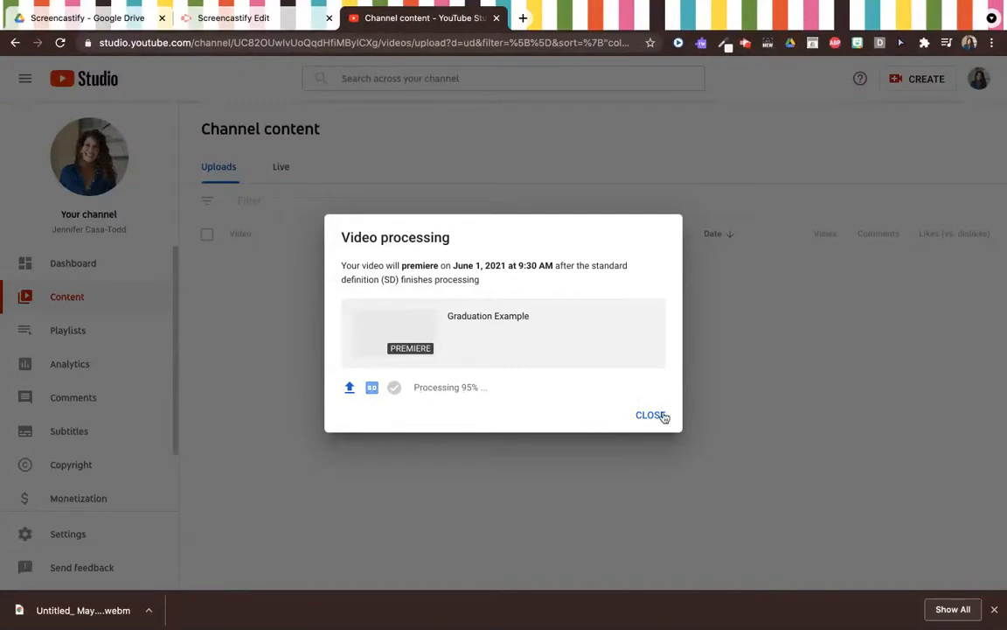
# Dismiss the processing notice and get the shareable link for Graduation Example
pyautogui.click(650, 414)
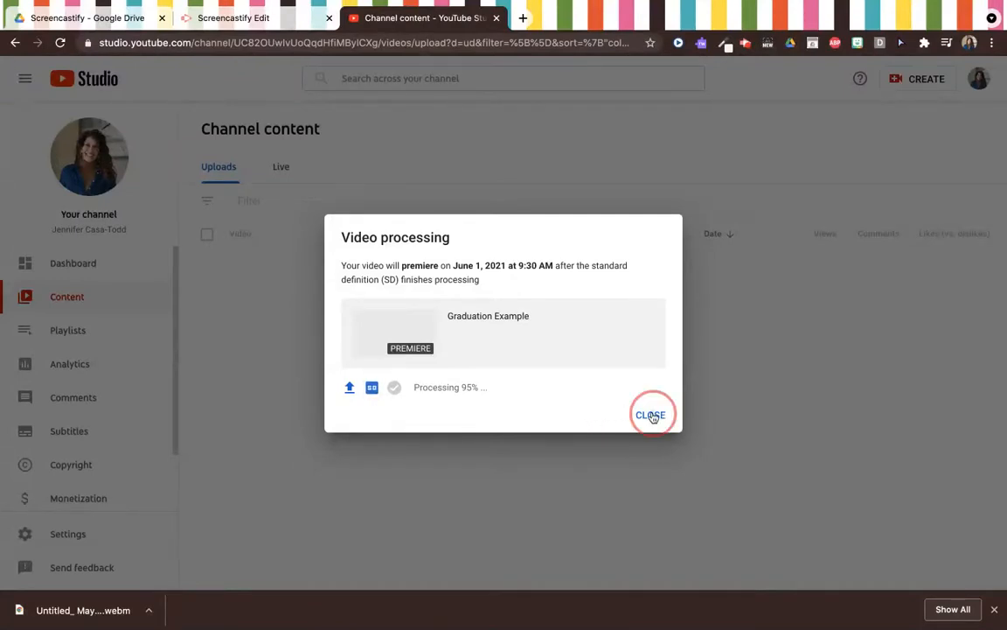
pyautogui.click(650, 414)
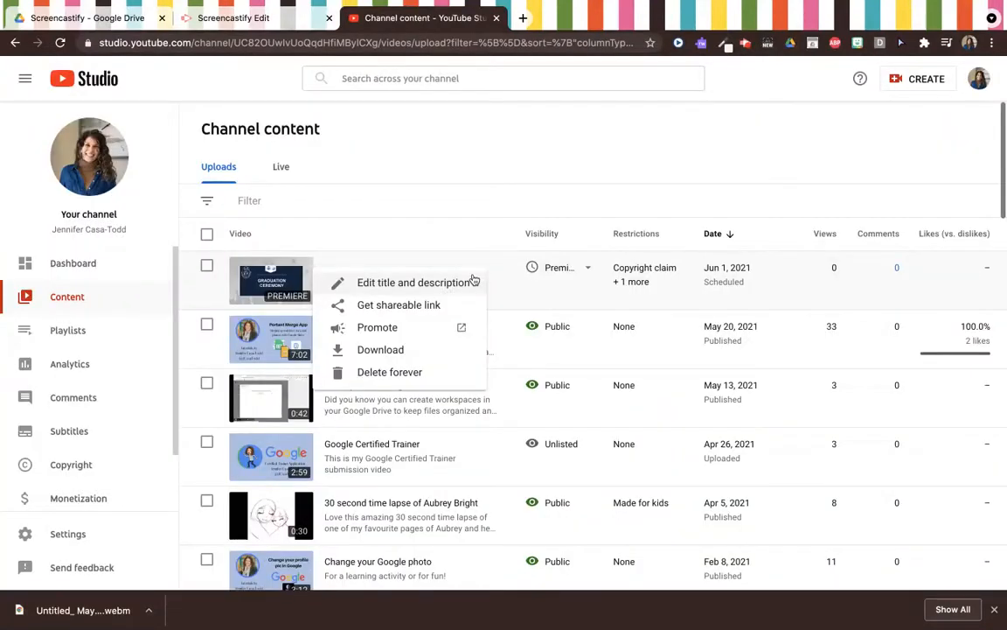
pyautogui.moveTo(361, 216)
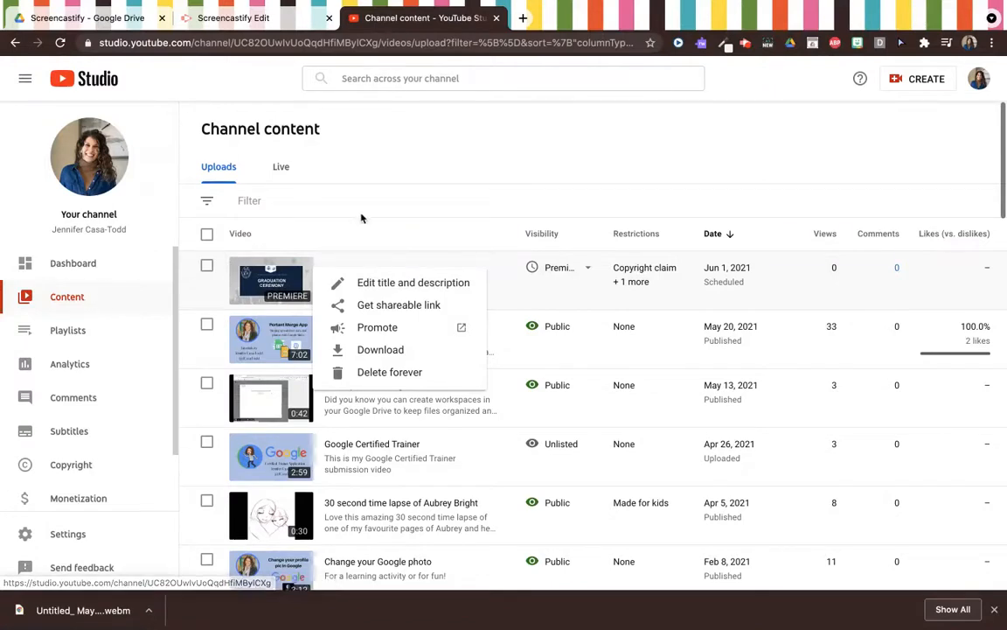
pyautogui.moveTo(399, 304)
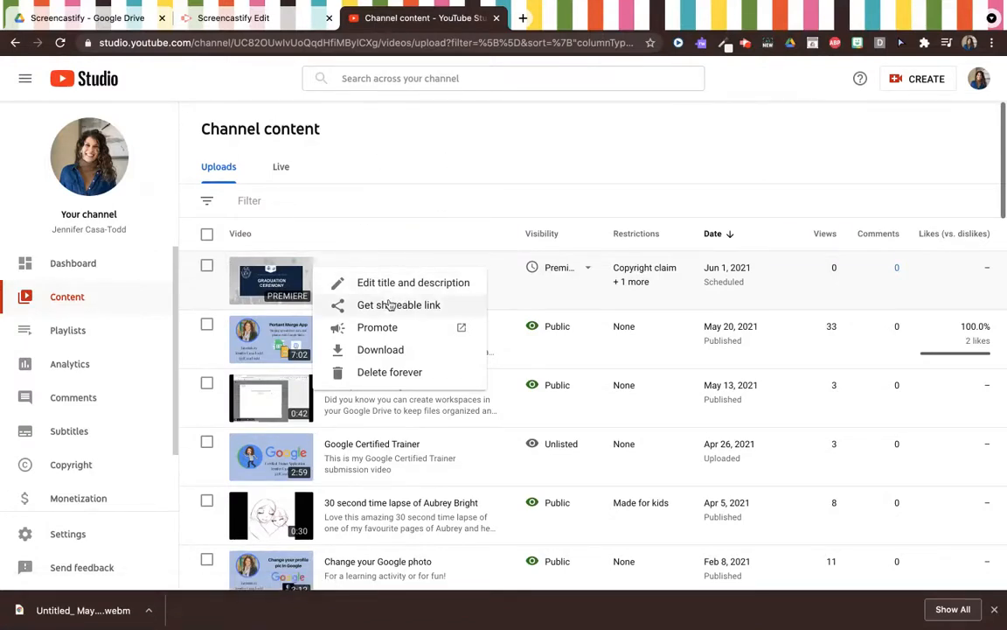
pyautogui.click(399, 304)
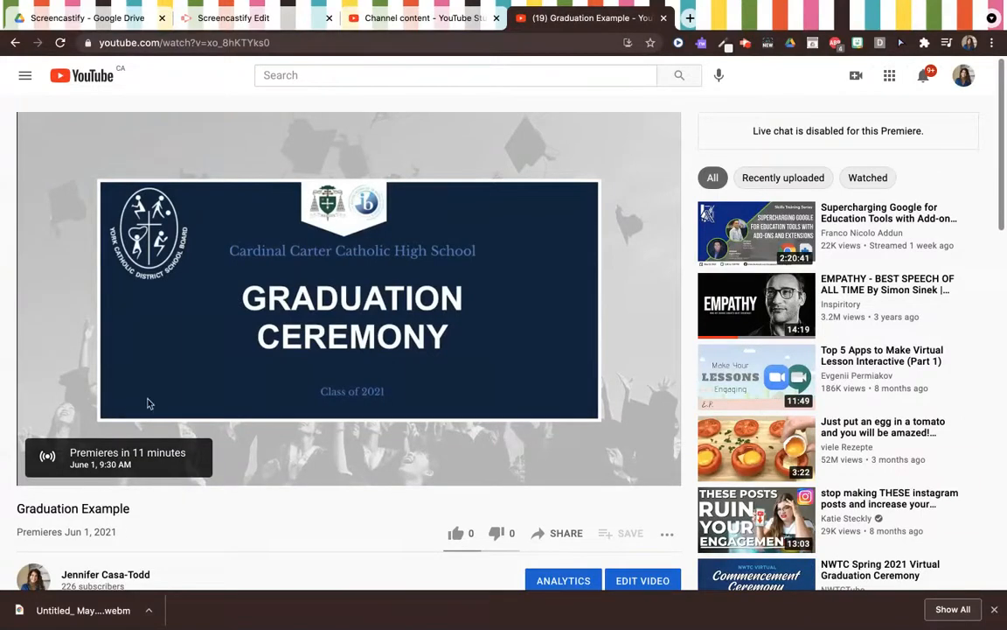
# View the premiere watch page and start the countdown playing
pyautogui.scroll(-3)
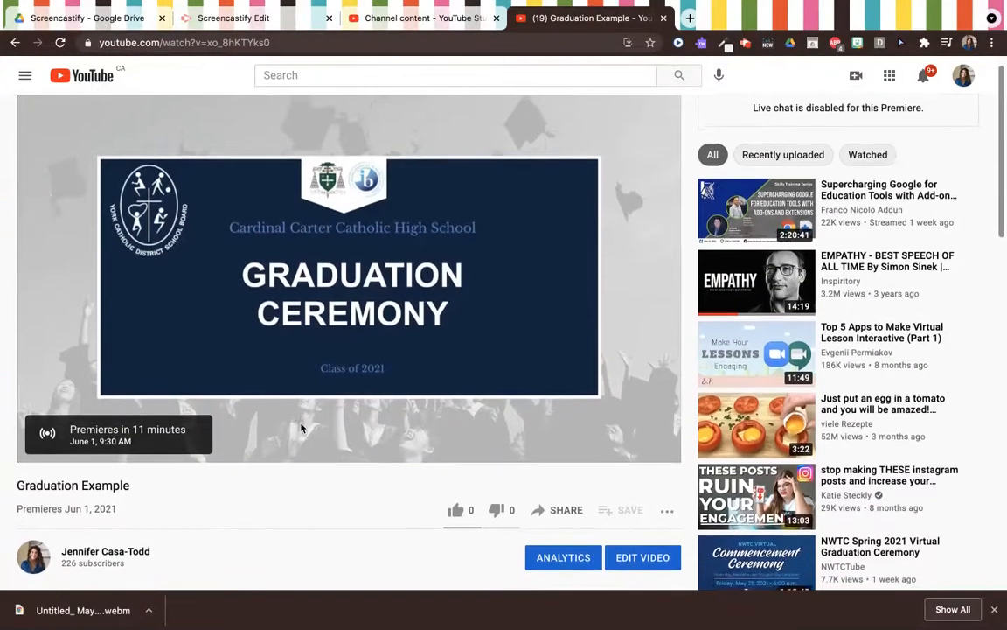
pyautogui.scroll(-3)
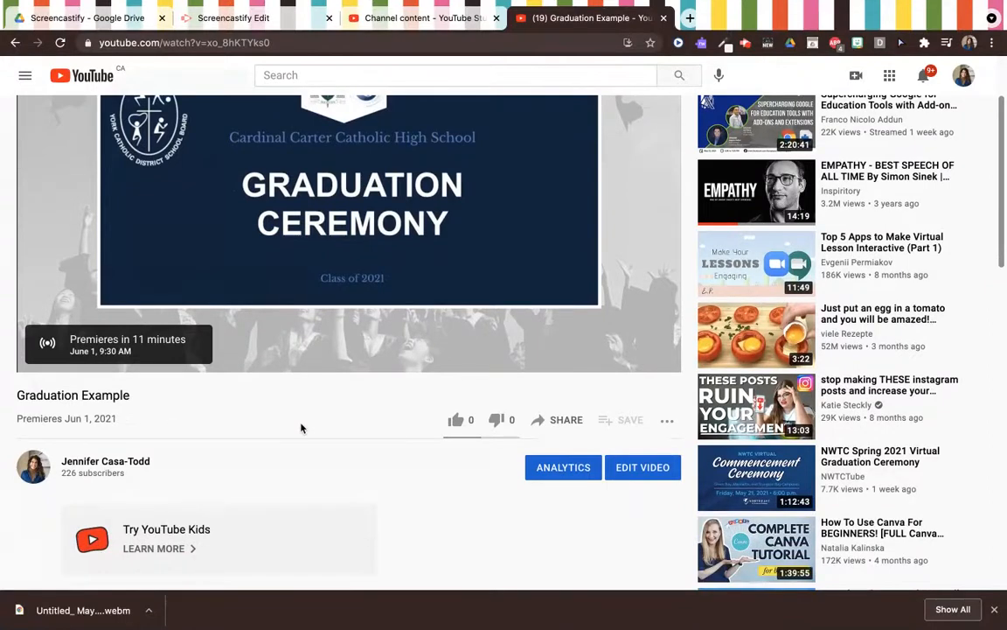
pyautogui.scroll(3)
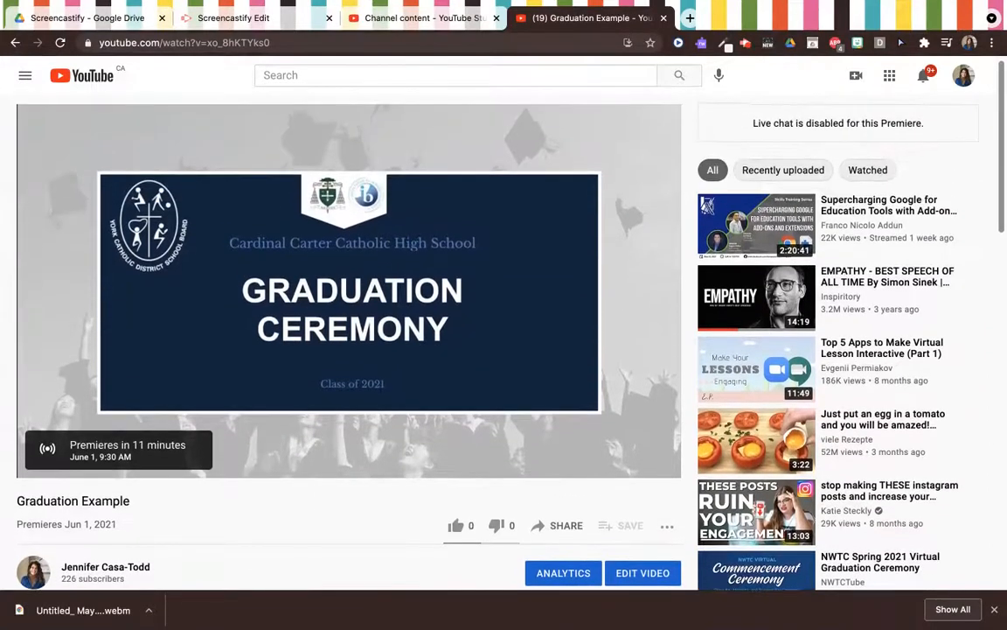
pyautogui.click(350, 297)
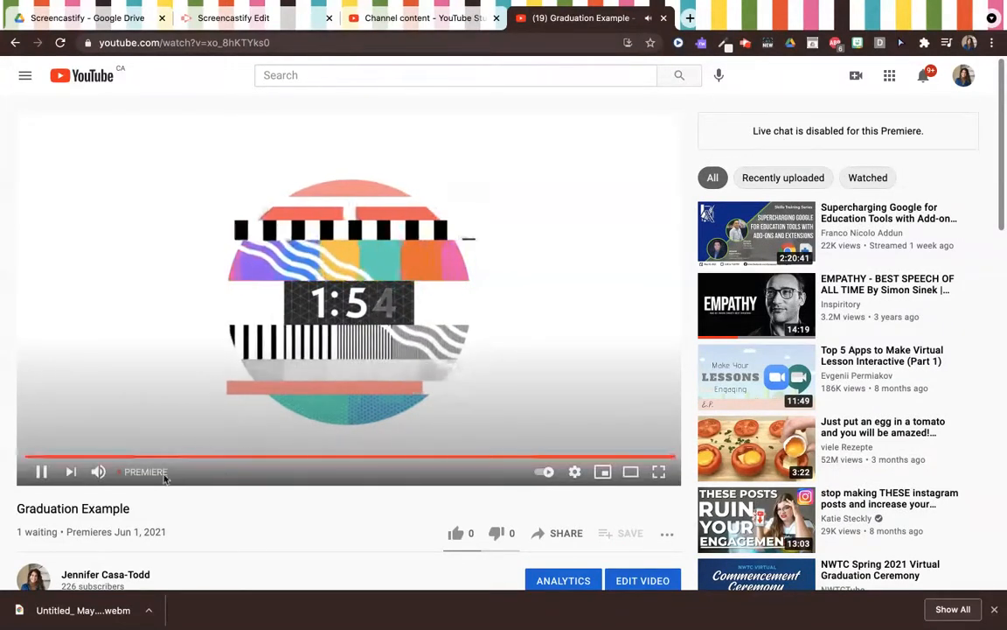
# Finish previewing and return to the YouTube Studio content list tab
pyautogui.scroll(-3)
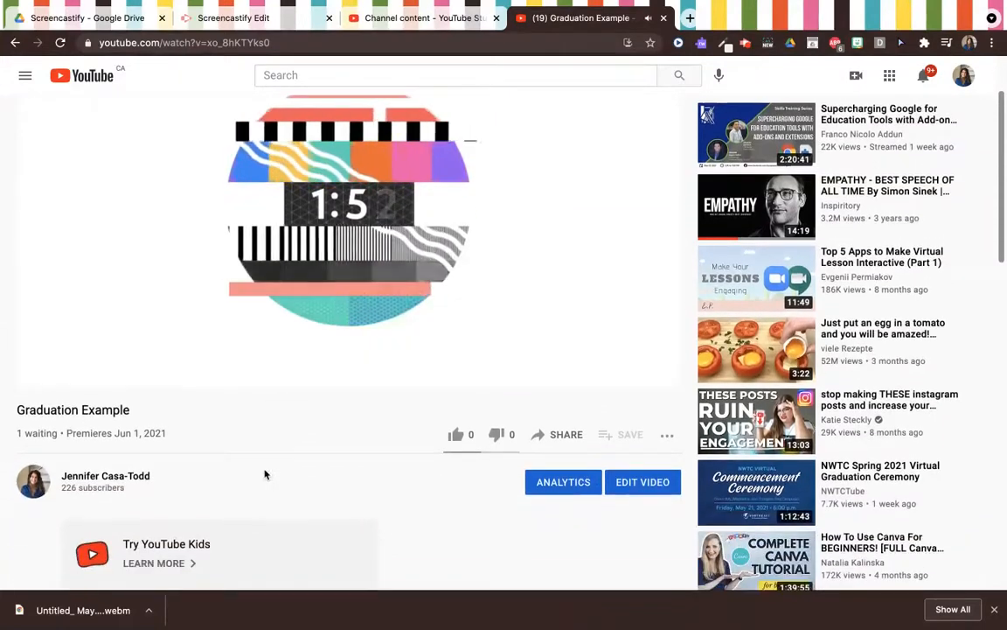
pyautogui.click(350, 262)
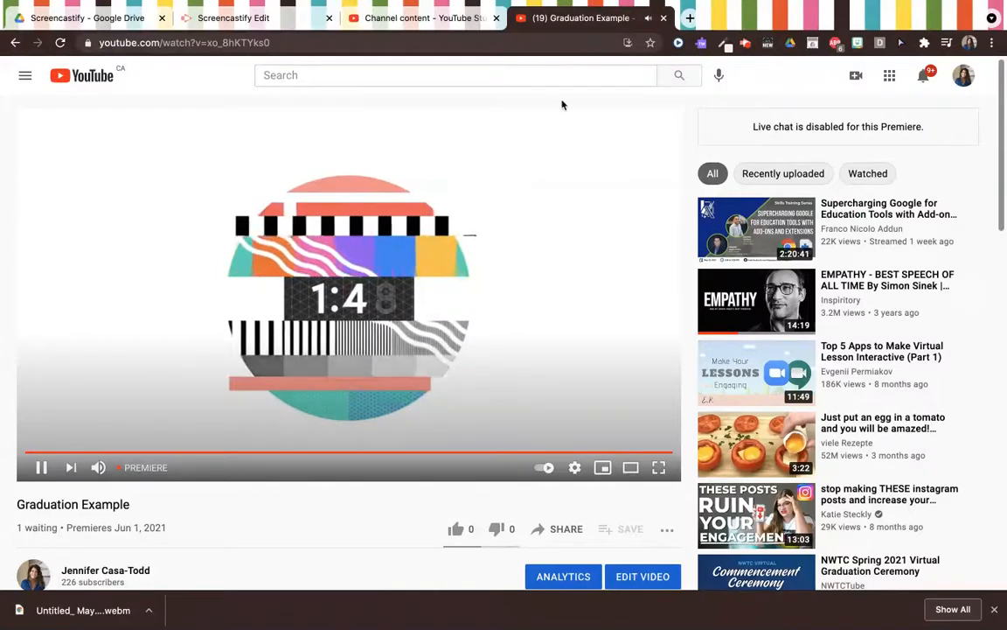
pyautogui.click(420, 18)
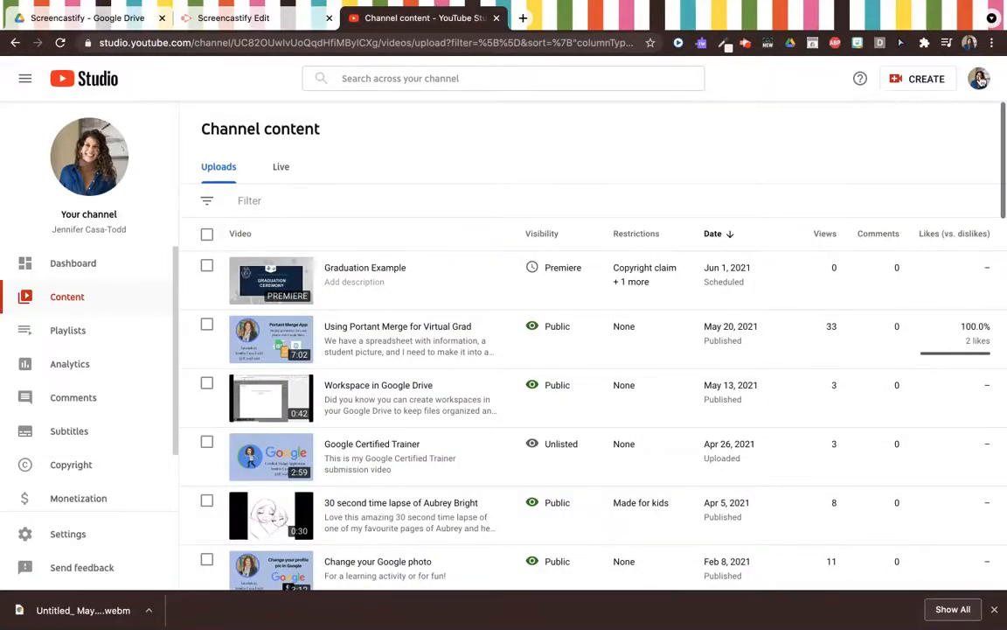
# Go to the public channel page via the account menu, then back to Studio's video list
pyautogui.click(979, 78)
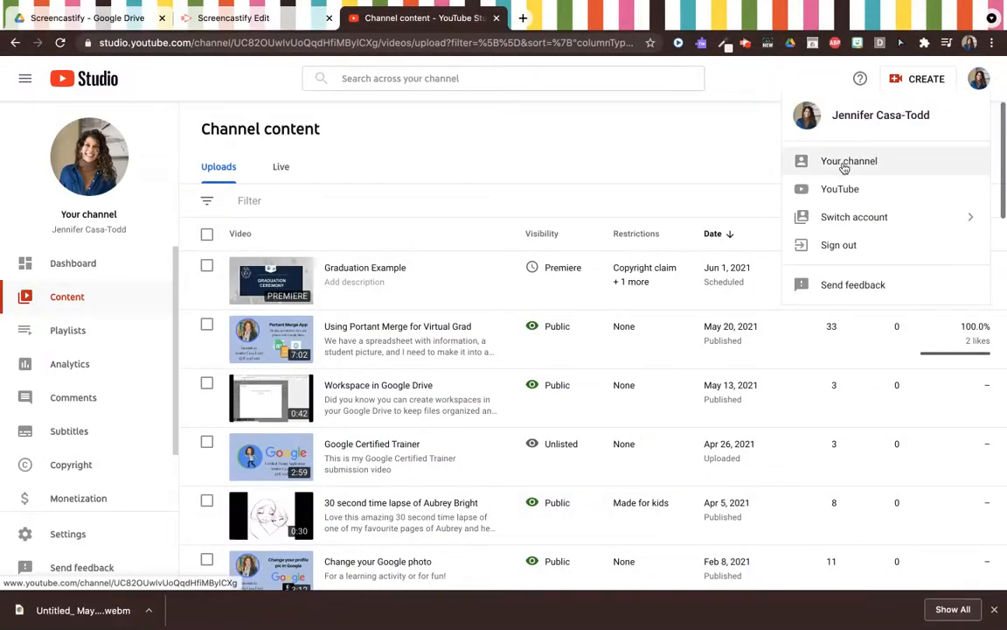
pyautogui.click(849, 161)
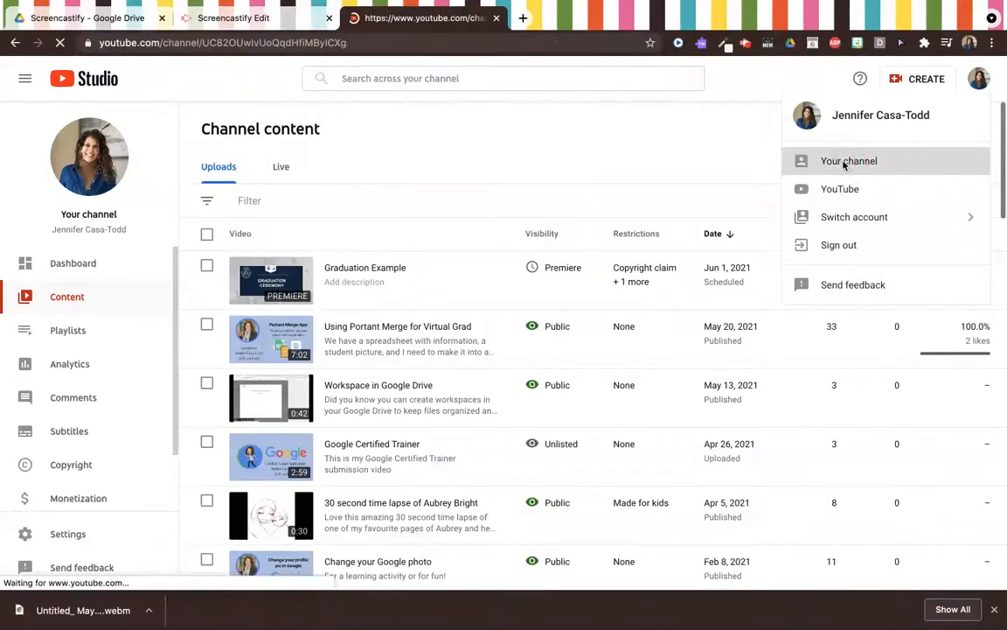
pyautogui.click(850, 161)
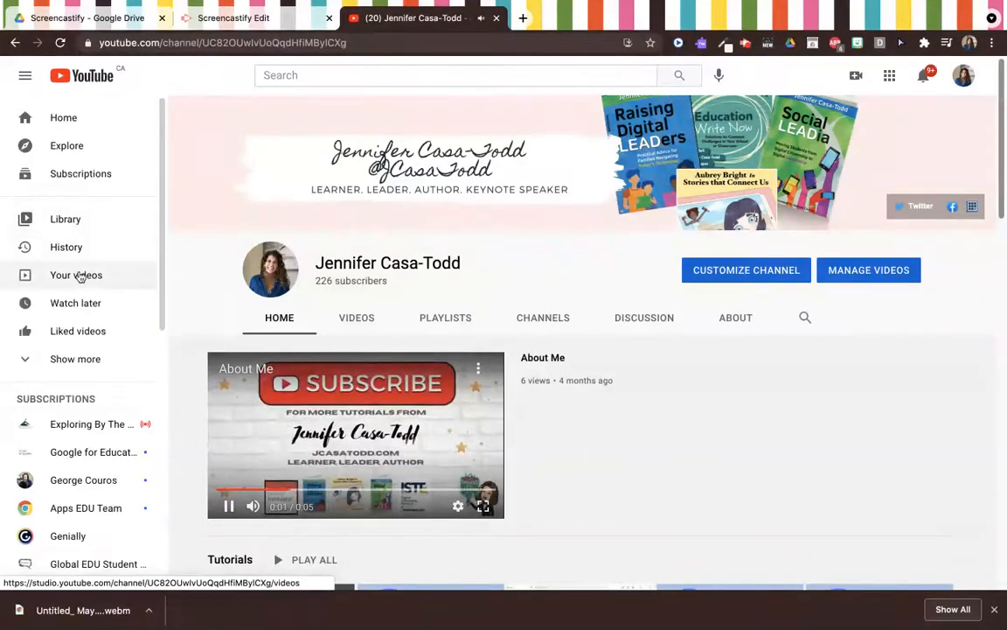
pyautogui.click(77, 275)
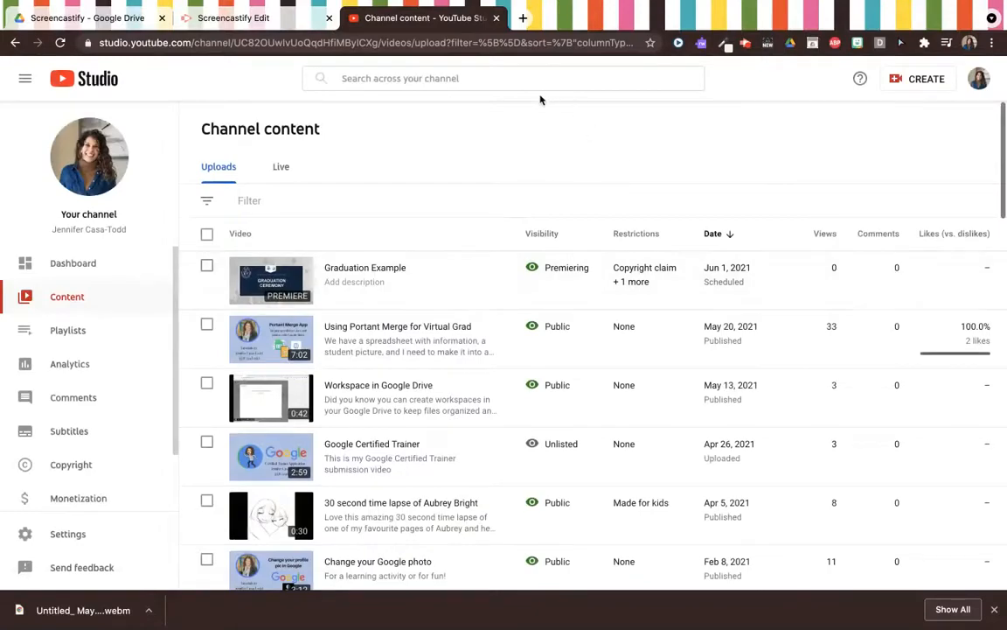
# Change Graduation Example's visibility from scheduled premiere to Unlisted and save
pyautogui.scroll(-3)
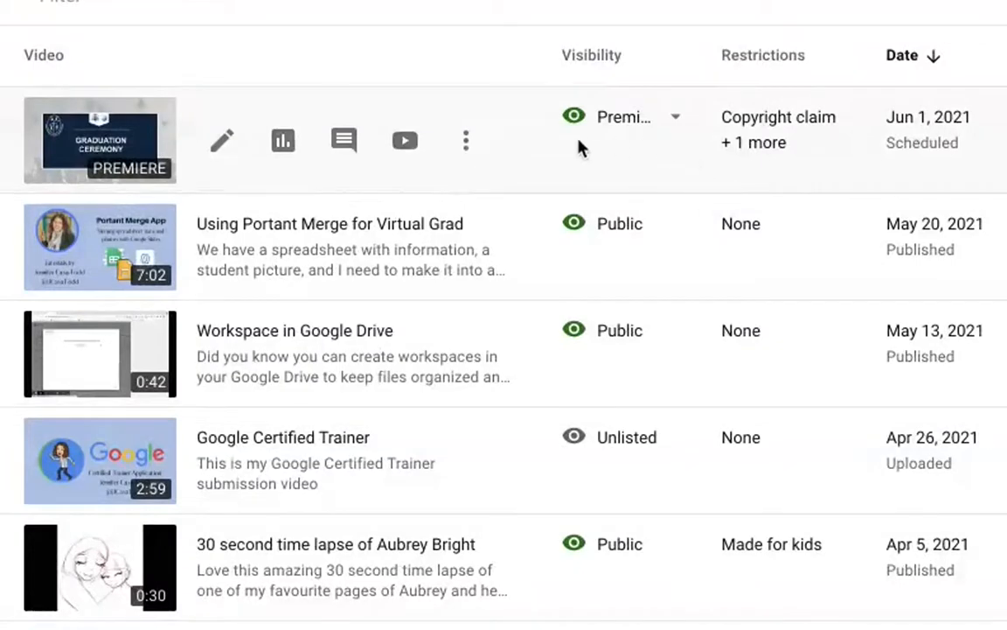
pyautogui.moveTo(549, 185)
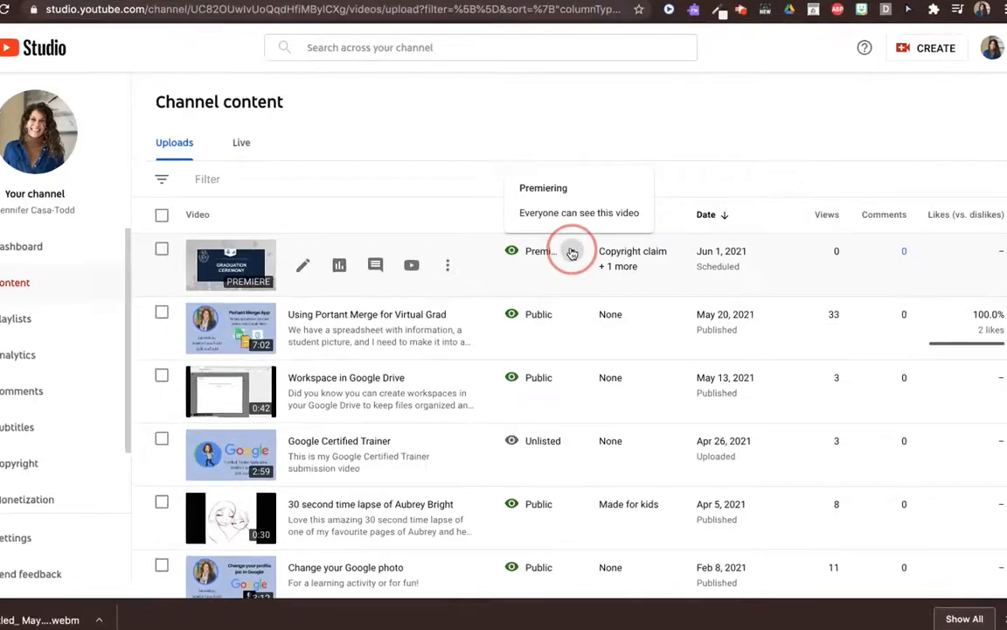
pyautogui.click(574, 251)
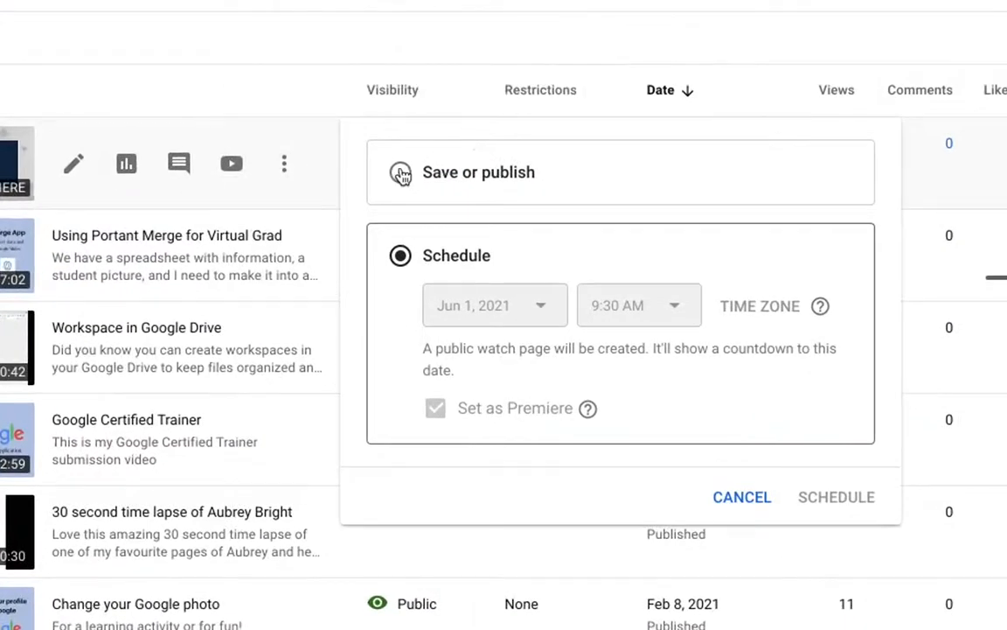
pyautogui.click(399, 171)
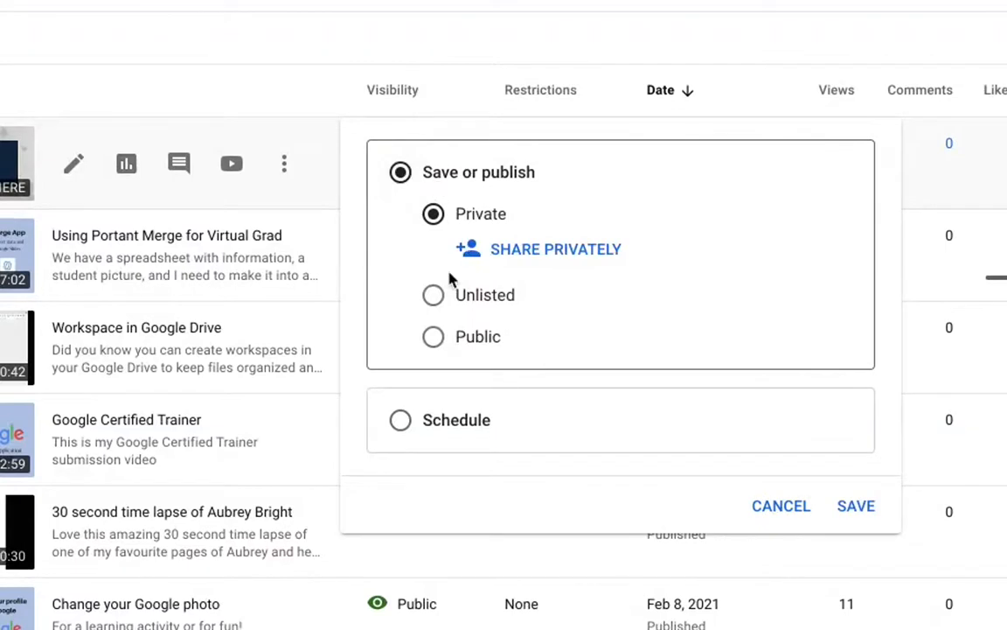
pyautogui.click(433, 294)
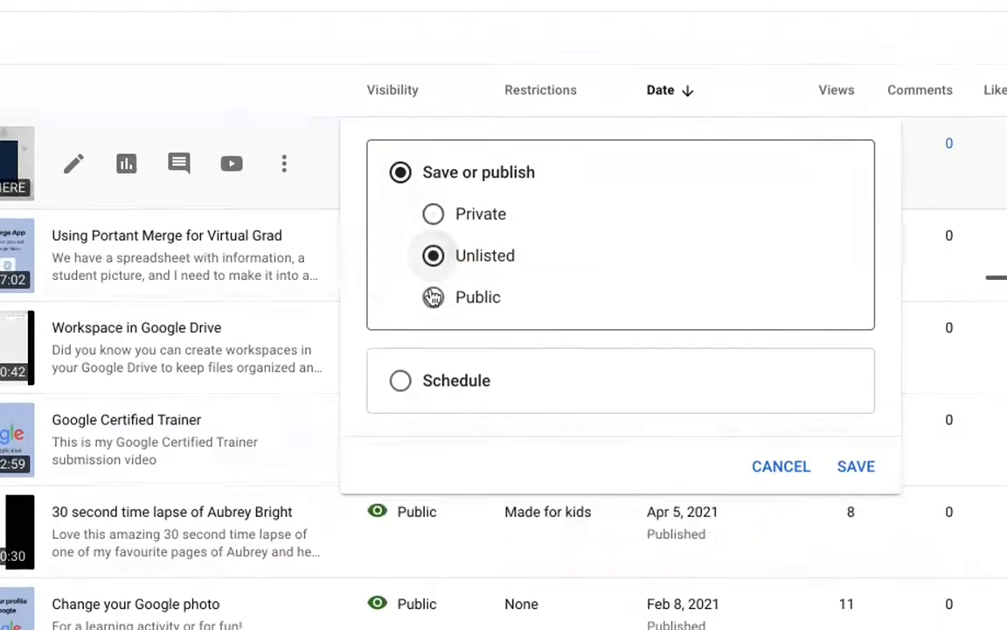
pyautogui.click(855, 465)
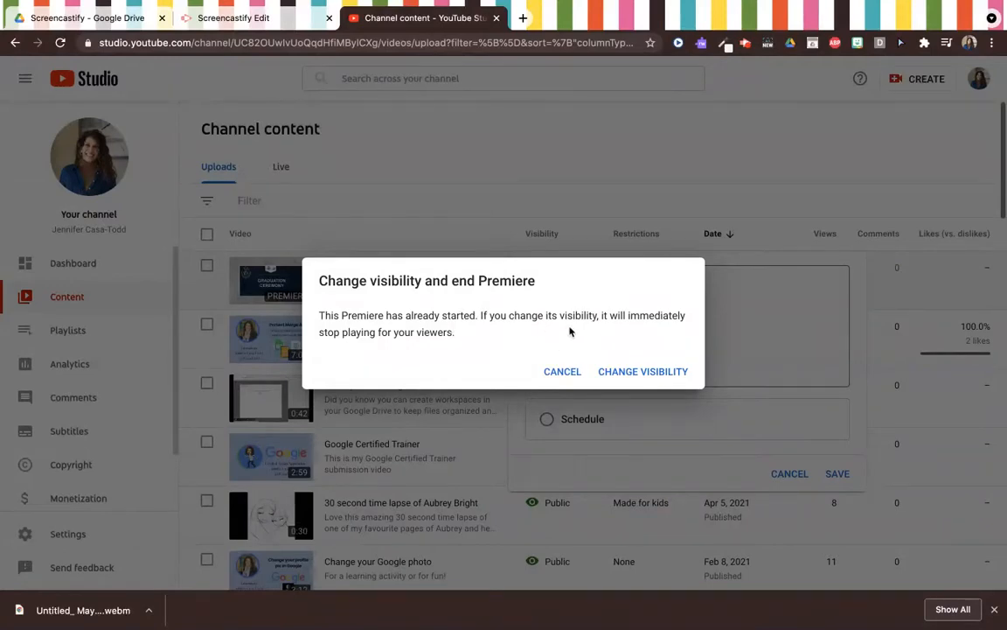
pyautogui.moveTo(453, 362)
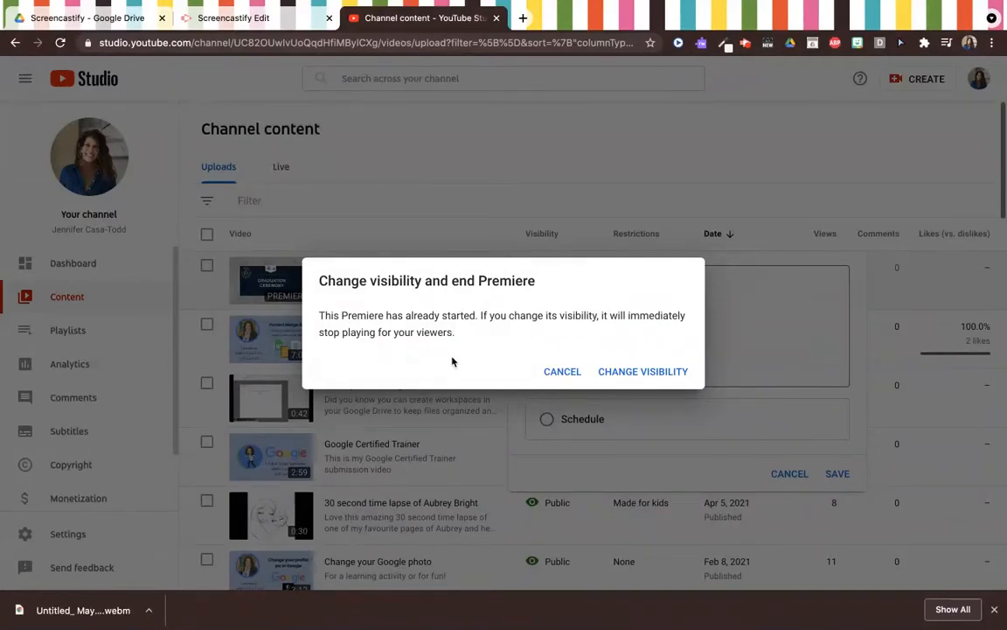
pyautogui.moveTo(447, 366)
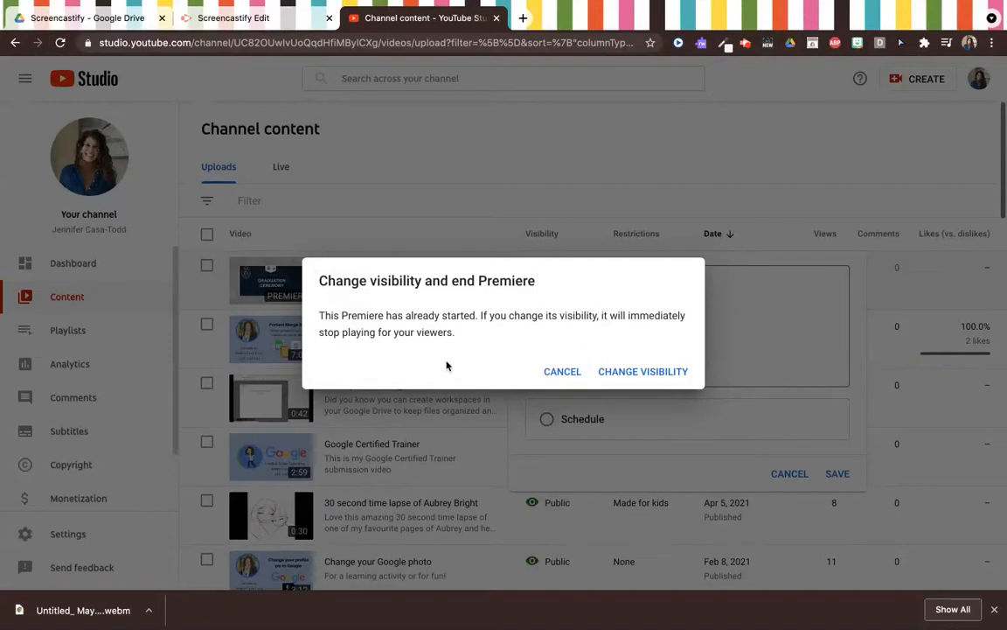
pyautogui.moveTo(647, 371)
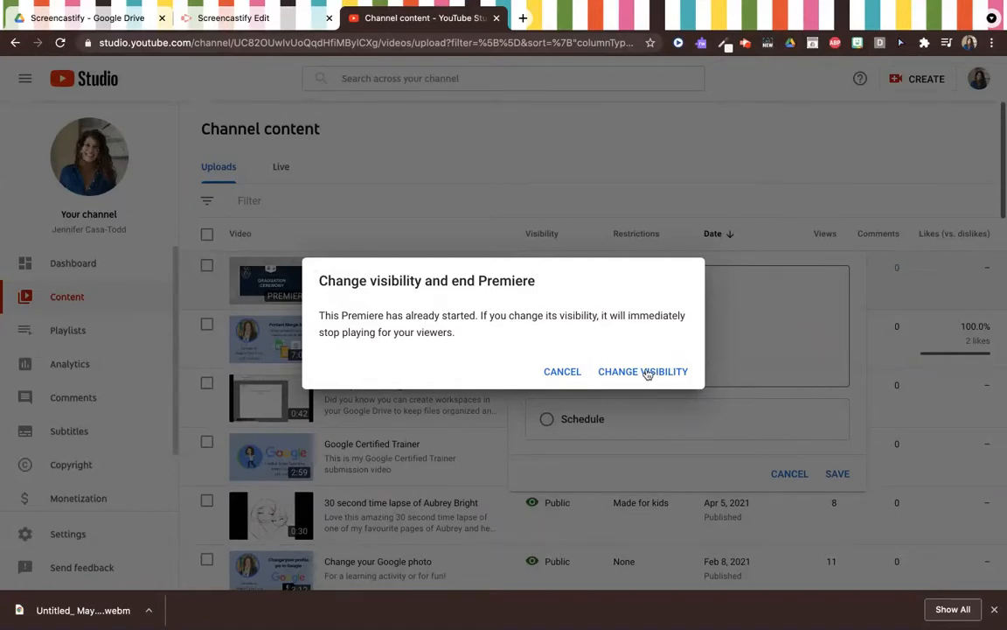
# Confirm Change visibility to end the Premiere, leaving the video Unlisted and marked Premiered
pyautogui.click(644, 371)
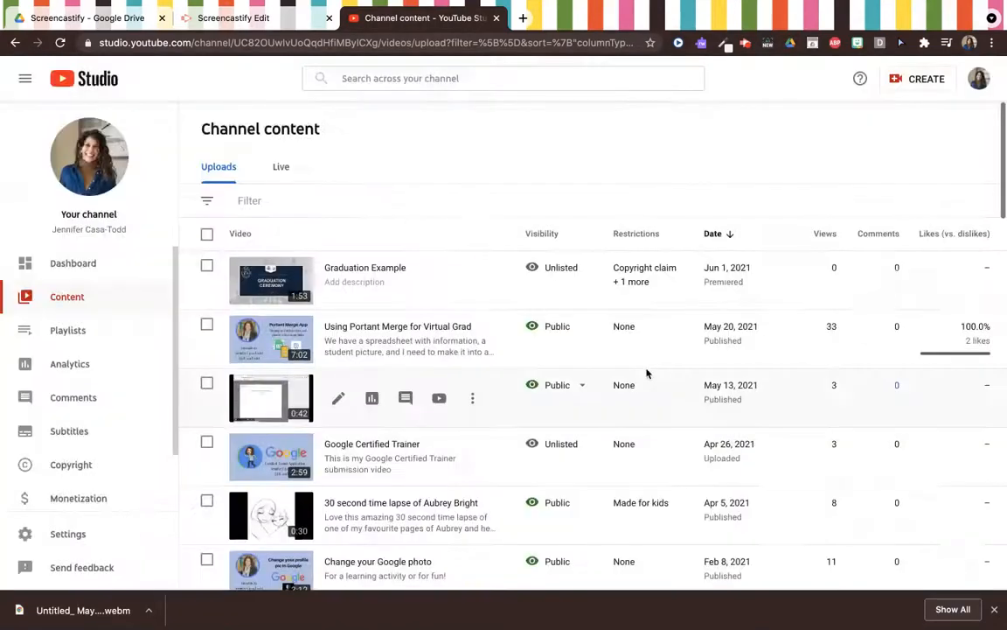
pyautogui.moveTo(560, 179)
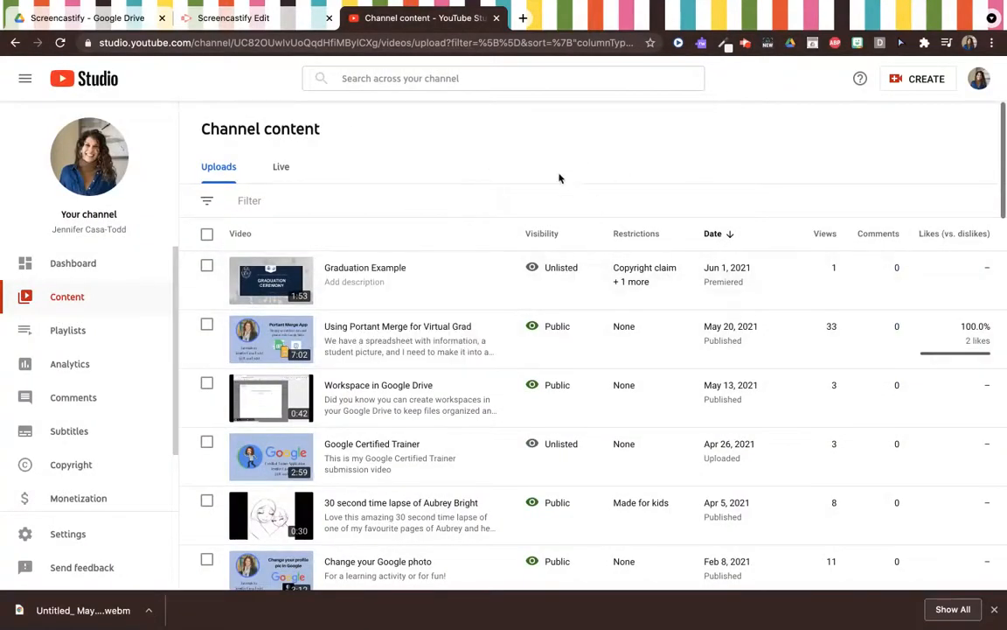
pyautogui.moveTo(616, 143)
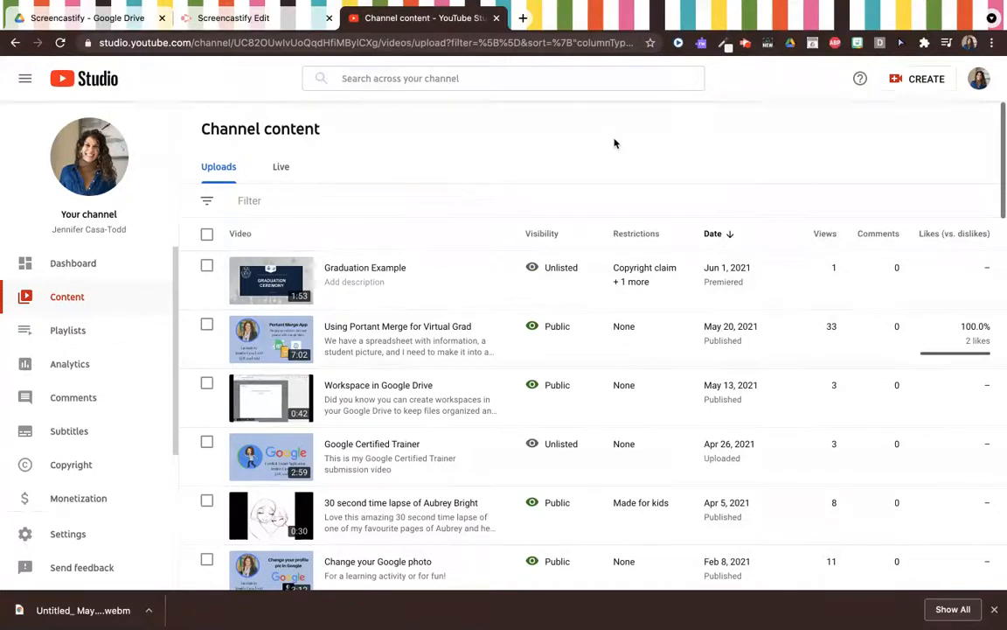